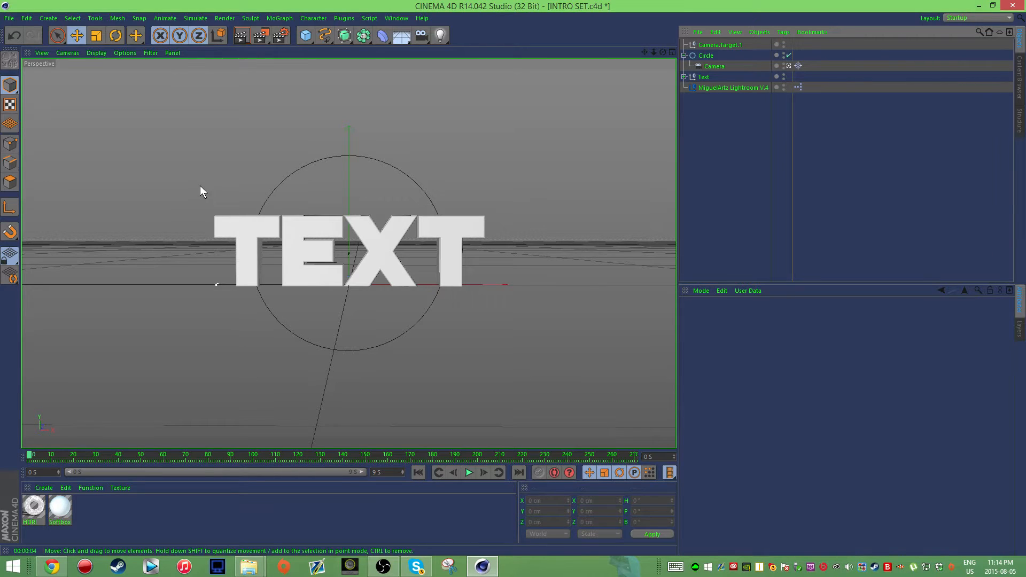
{"action": "mouse_move", "coordinate": [586, 163]}
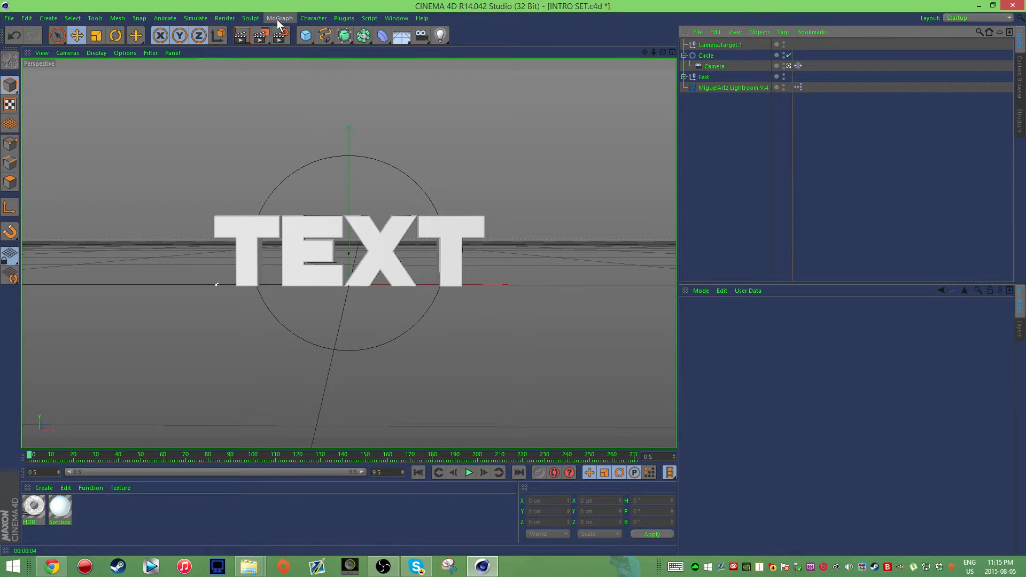
- Add a Sound effector from MoGraph > Effector and display its Effector tab settings
{"action": "left_click", "coordinate": [279, 18]}
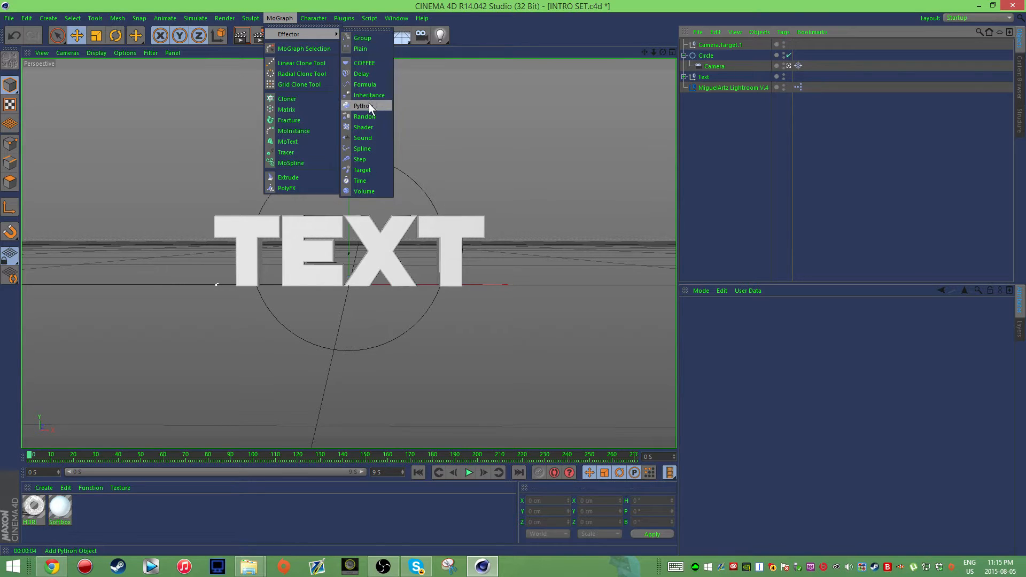
{"action": "mouse_move", "coordinate": [362, 138]}
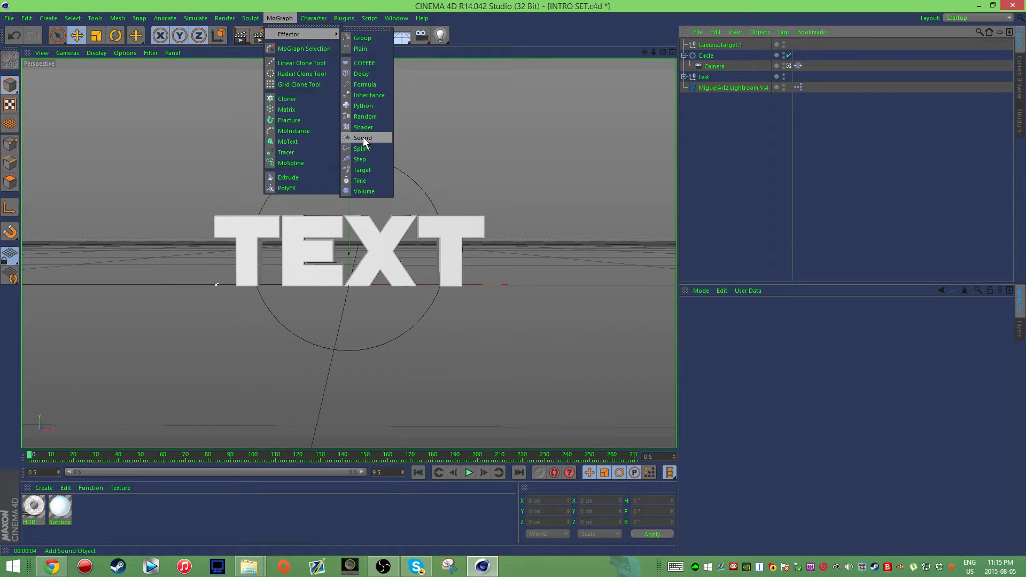
{"action": "left_click", "coordinate": [363, 138]}
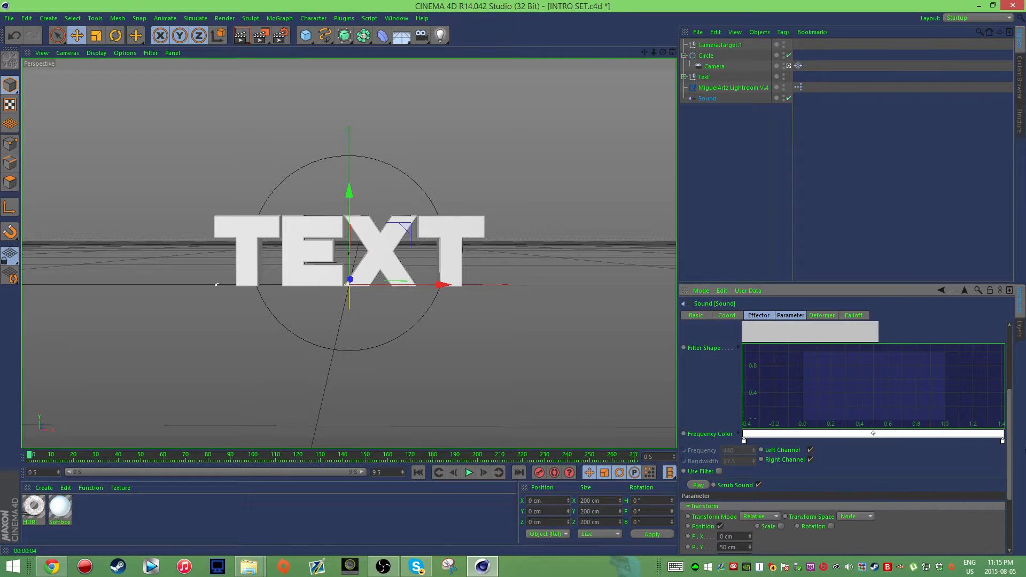
{"action": "left_click", "coordinate": [757, 315]}
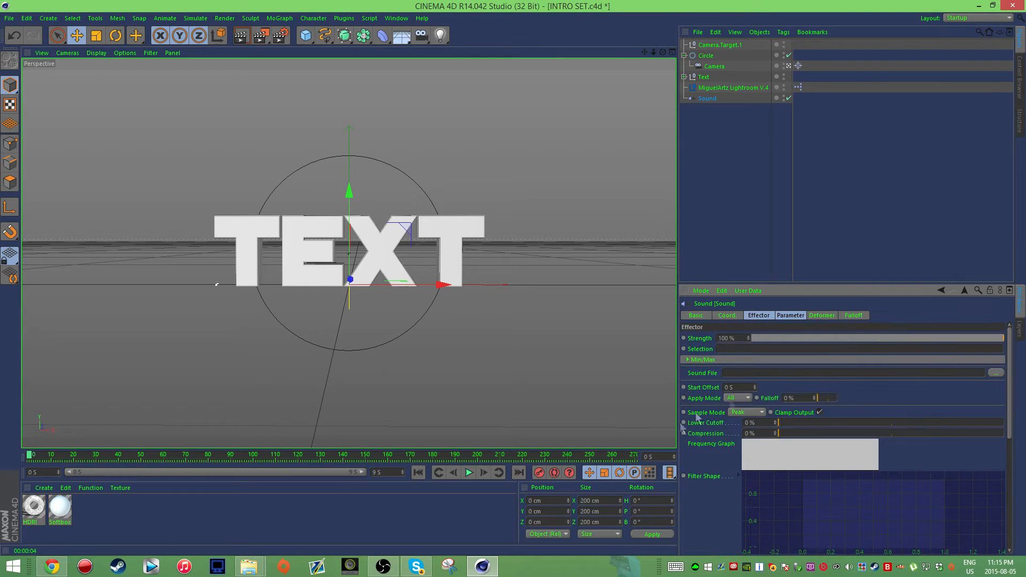
{"action": "left_click", "coordinate": [726, 314]}
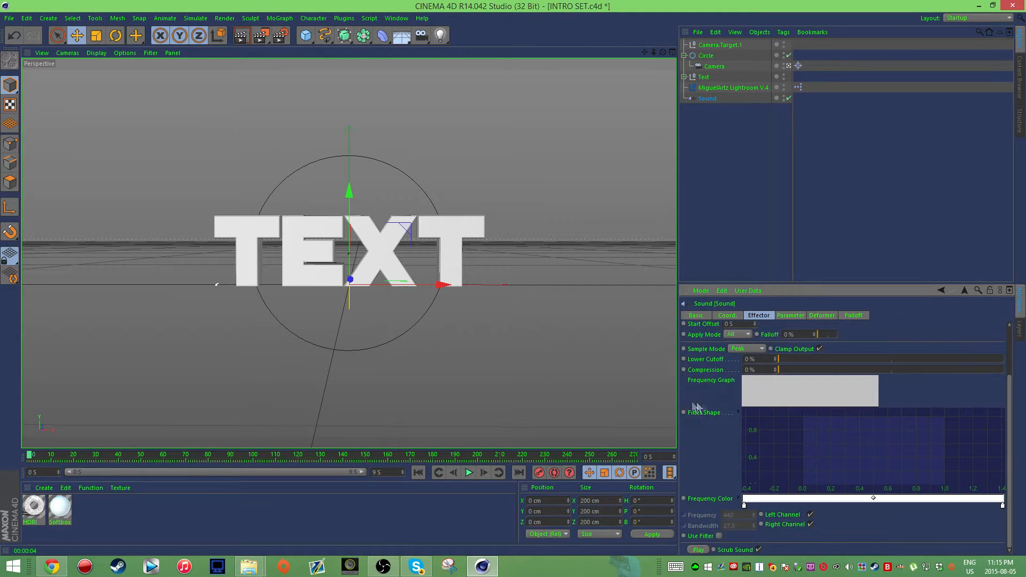
{"action": "left_click", "coordinate": [758, 315]}
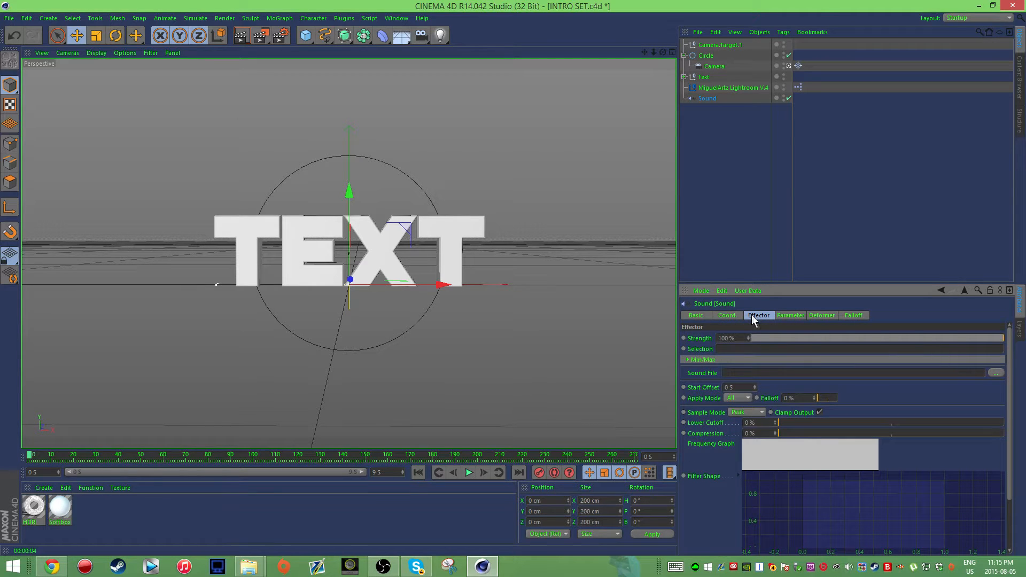
{"action": "left_click", "coordinate": [851, 372]}
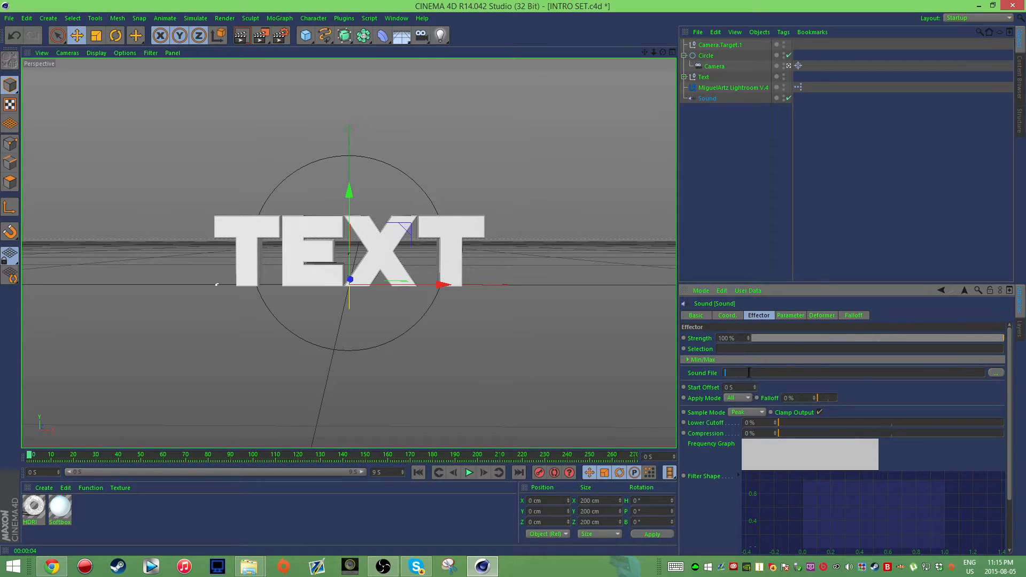
{"action": "left_click", "coordinate": [995, 373]}
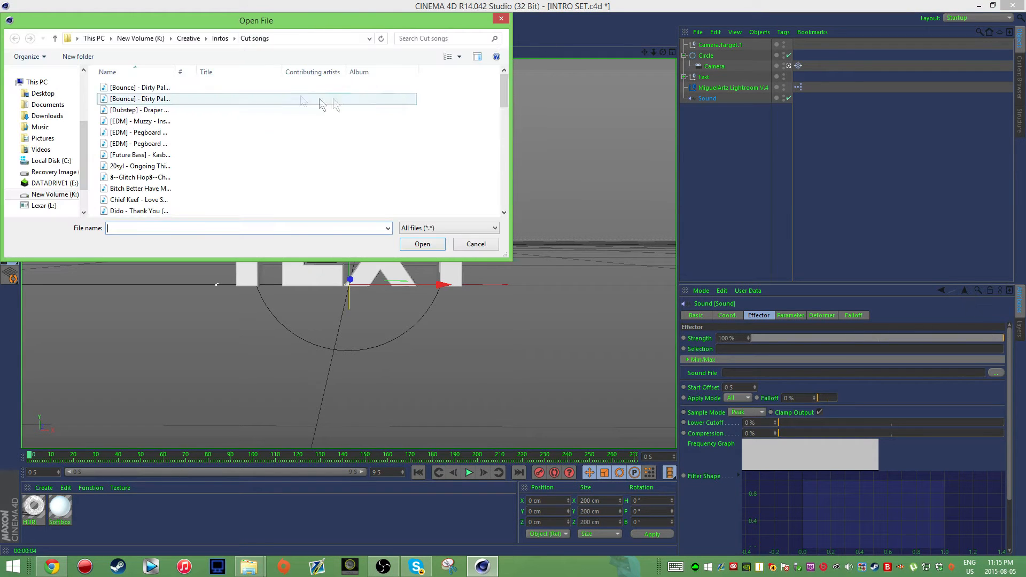
{"action": "left_click", "coordinate": [139, 188]}
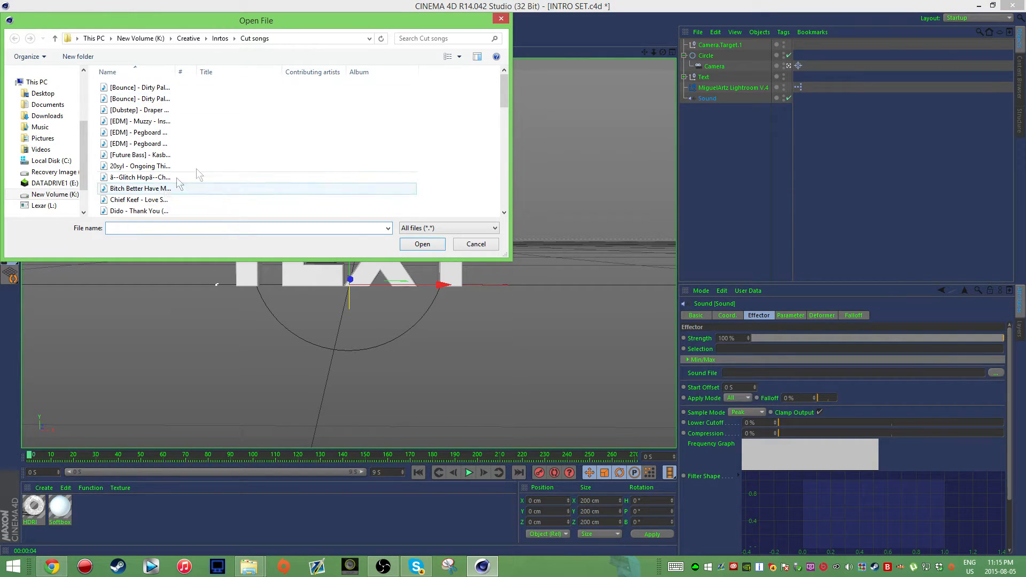
{"action": "left_click", "coordinate": [220, 38]}
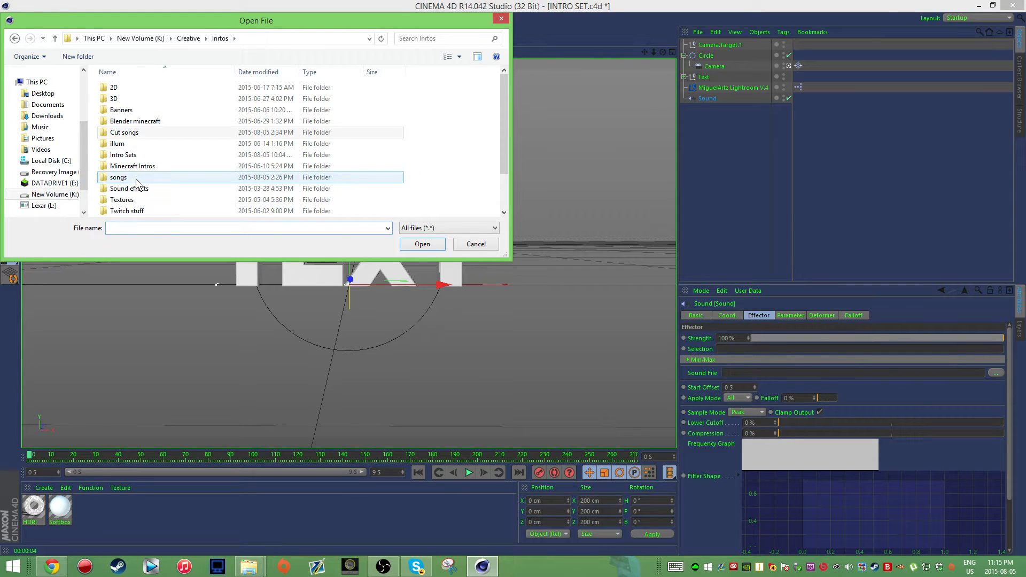
{"action": "double_click", "coordinate": [118, 177]}
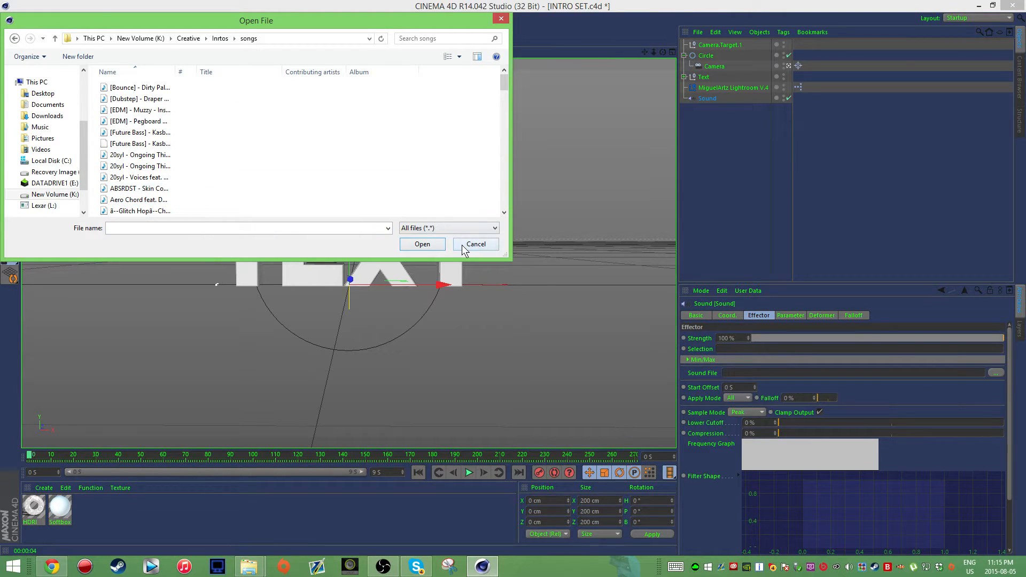
{"action": "left_click", "coordinate": [476, 243]}
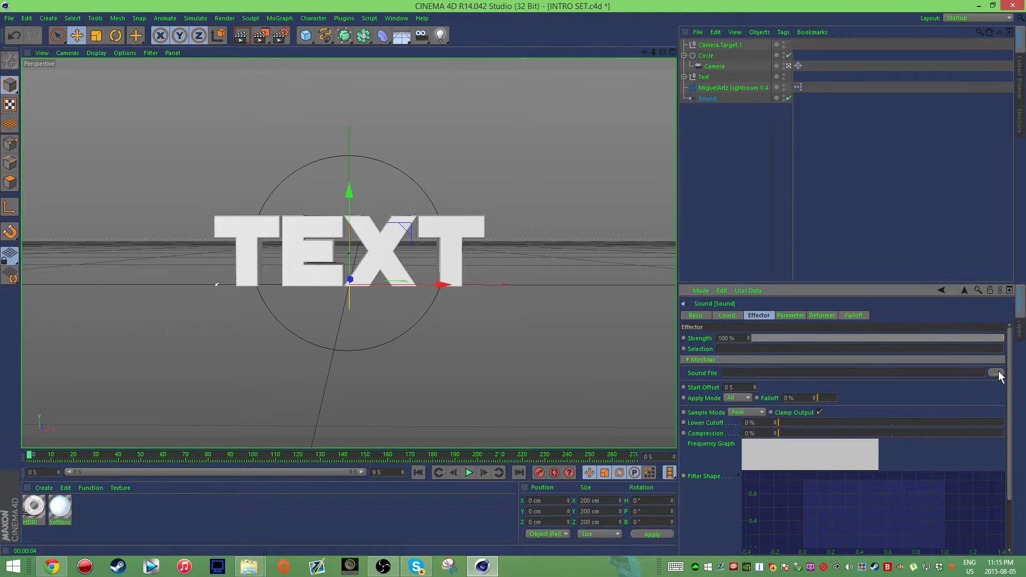
{"action": "left_click", "coordinate": [994, 373]}
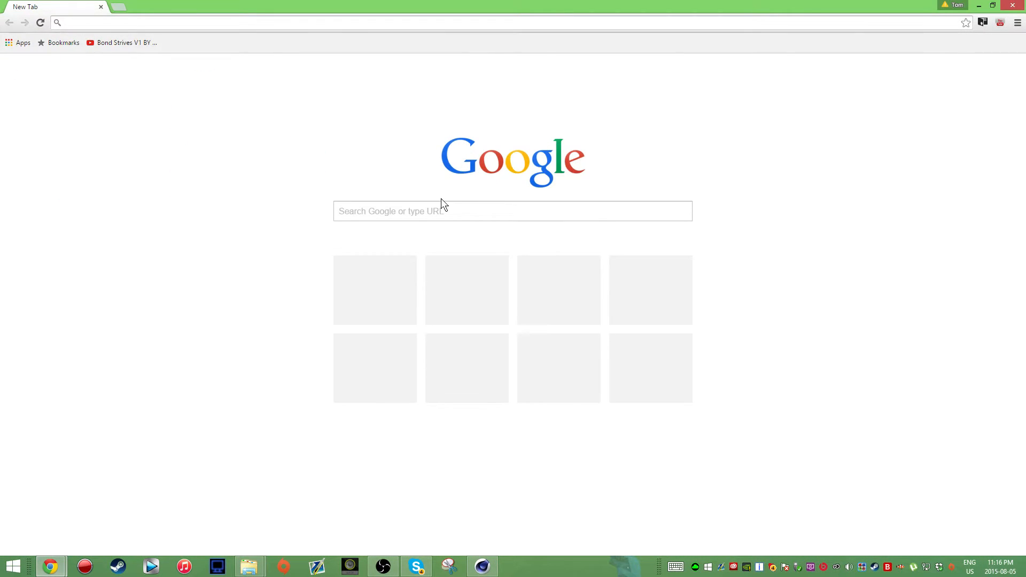
- Go to mp3cut.net and bring up its file picker to choose a song
{"action": "type", "text": "mp3cut.net"}
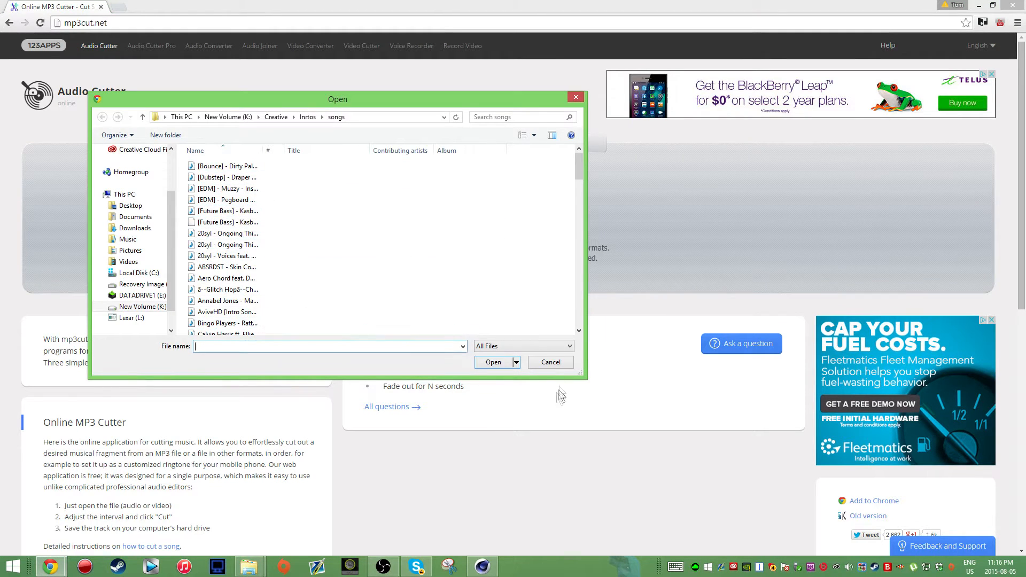
{"action": "left_click", "coordinate": [550, 362]}
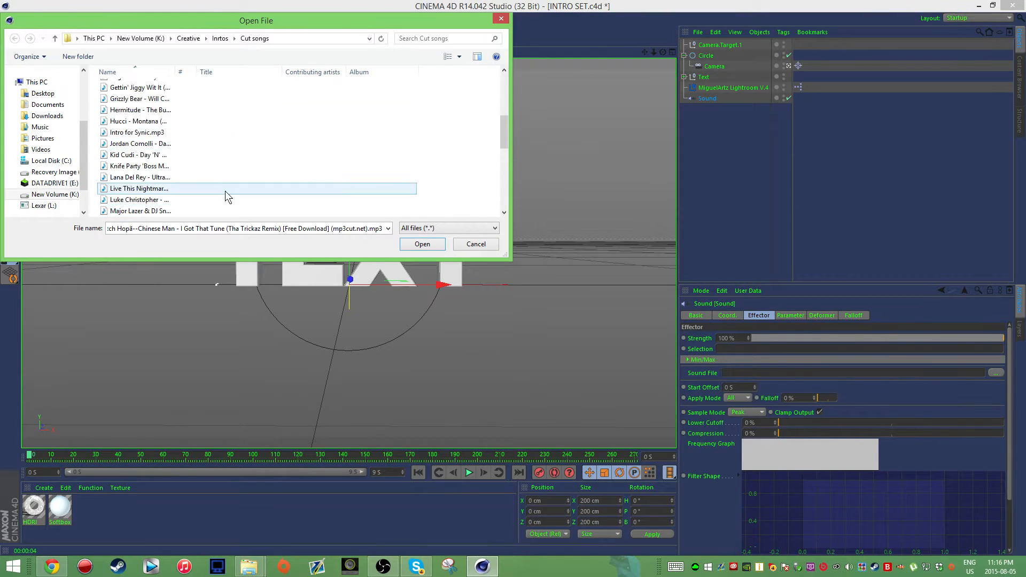
- Load the cut Luke Christopher track as the sound file, copying it into the project
{"action": "left_click", "coordinate": [139, 199]}
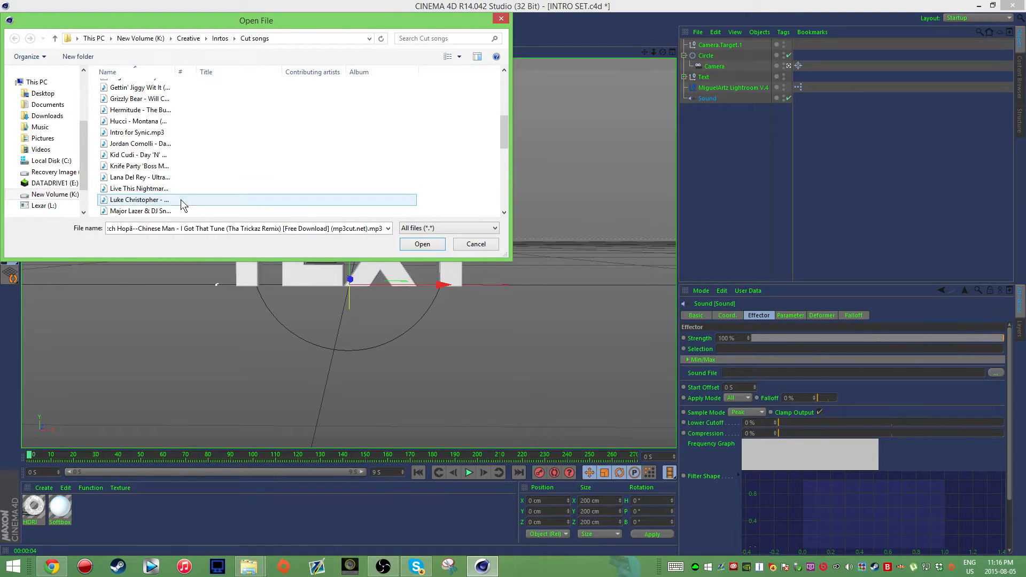
{"action": "left_click", "coordinate": [421, 243]}
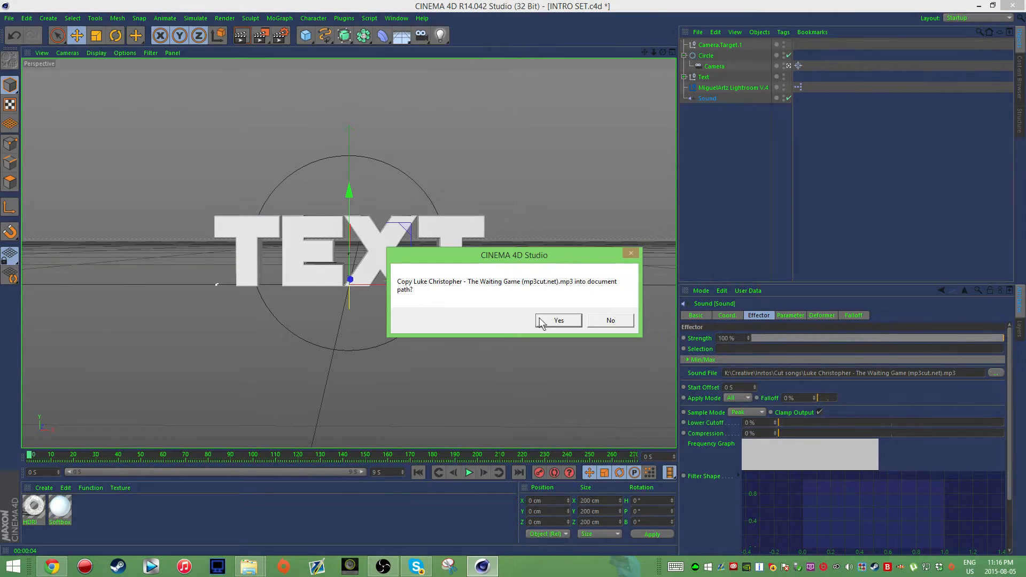
{"action": "left_click", "coordinate": [557, 320]}
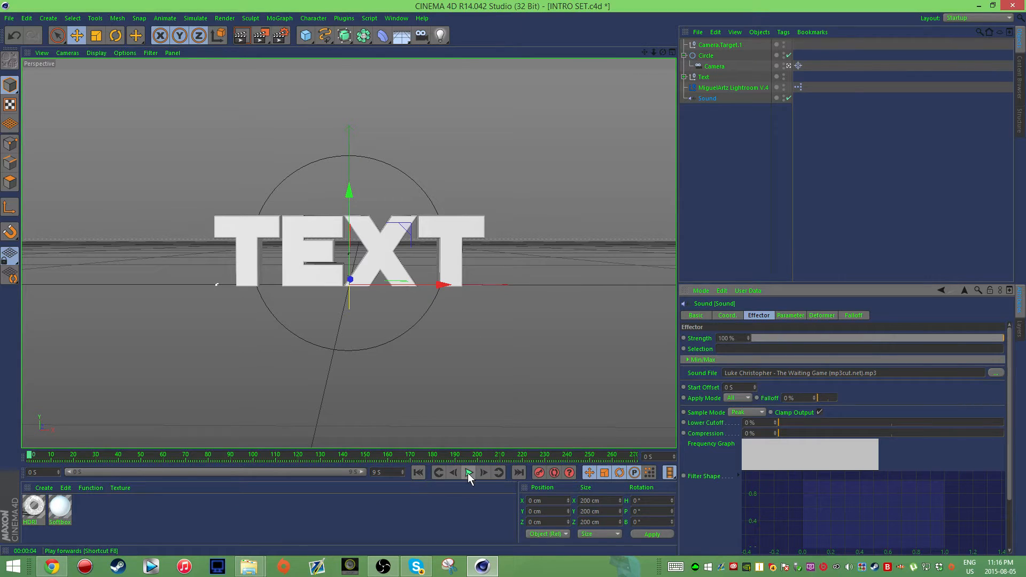
- Play the animation and scrub the timeline to hear the song and find a beat
{"action": "left_click", "coordinate": [468, 471]}
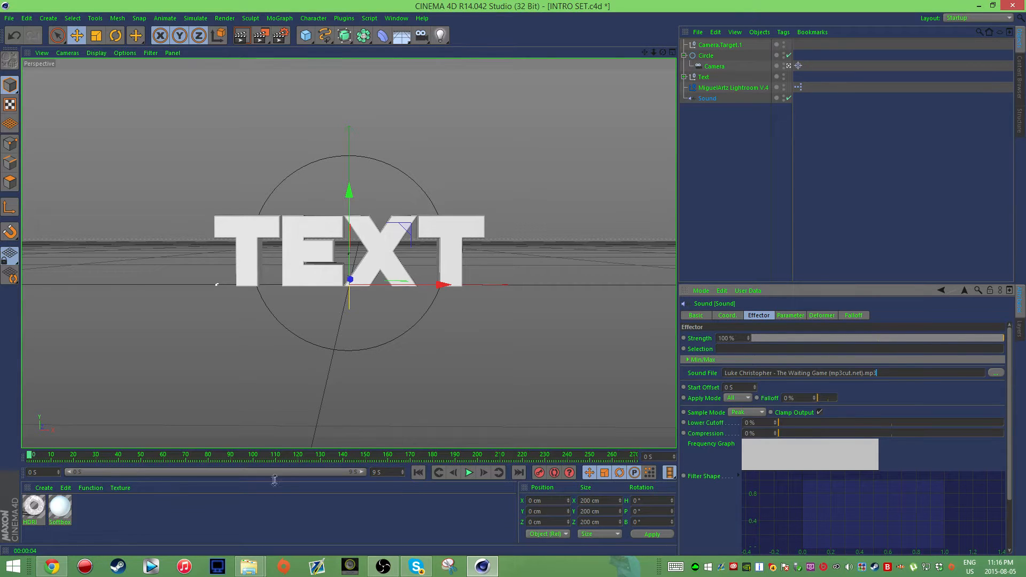
{"action": "left_click", "coordinate": [468, 472]}
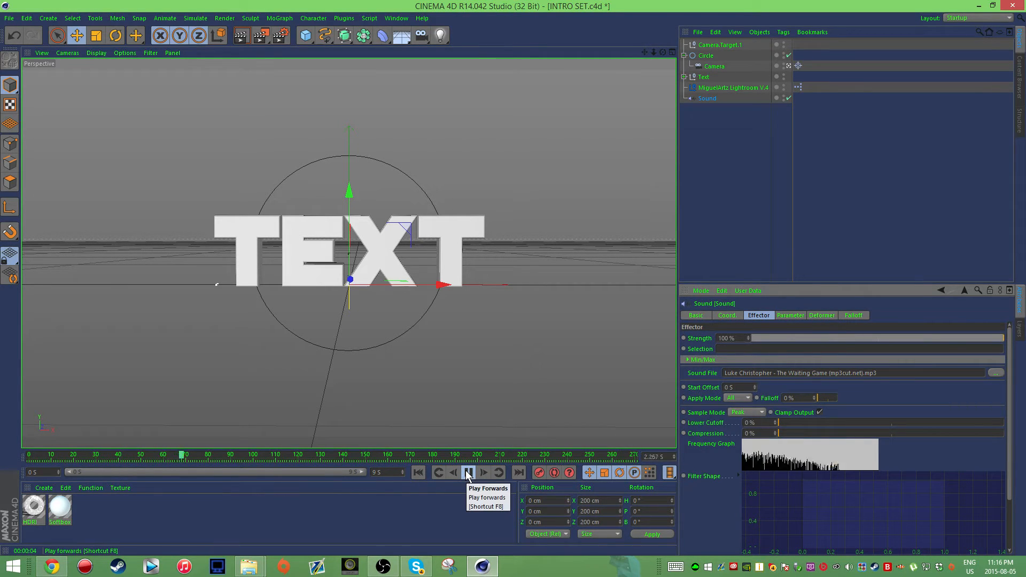
{"action": "left_click", "coordinate": [467, 472]}
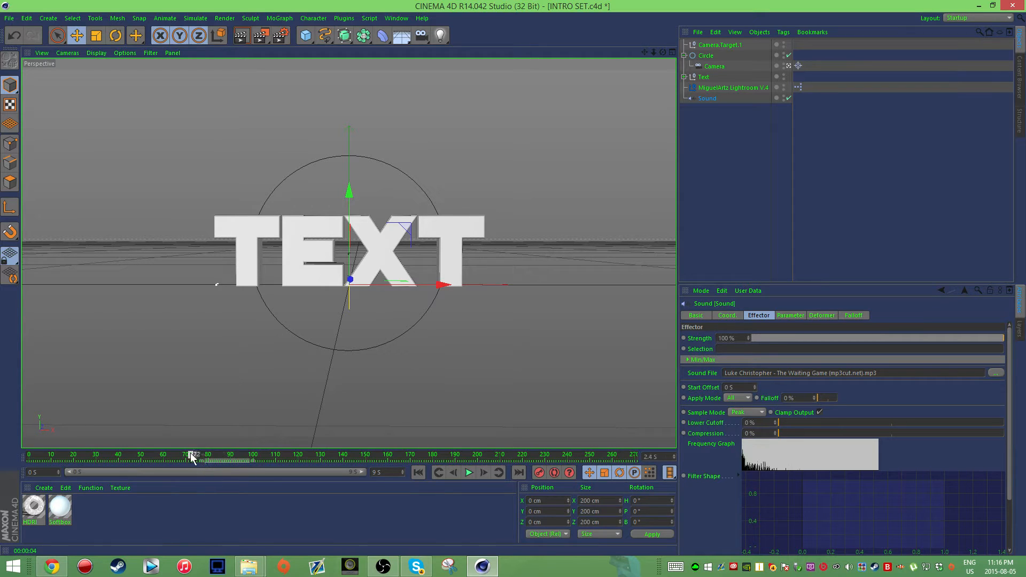
{"action": "left_click_drag", "start_coordinate": [192, 460], "coordinate": [222, 460]}
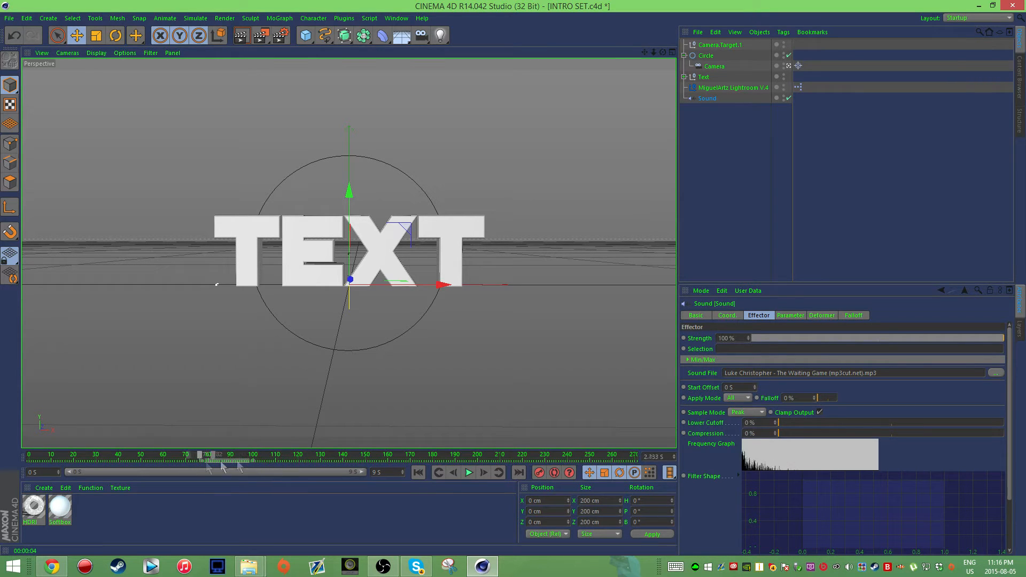
{"action": "left_click_drag", "start_coordinate": [208, 455], "coordinate": [341, 454]}
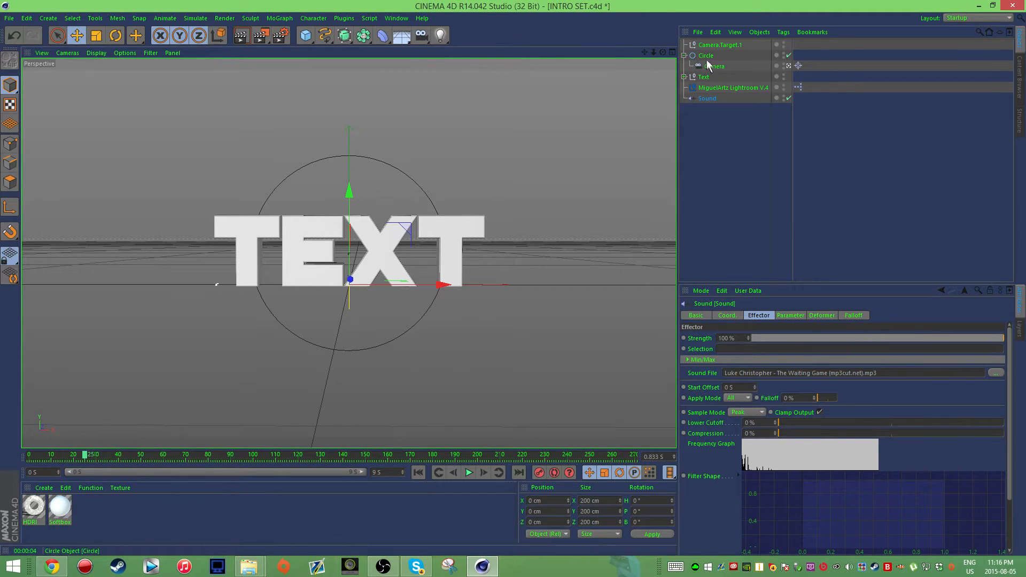
- Rotate the Circle camera rig so the camera swings around the TEXT title
{"action": "left_click", "coordinate": [705, 55]}
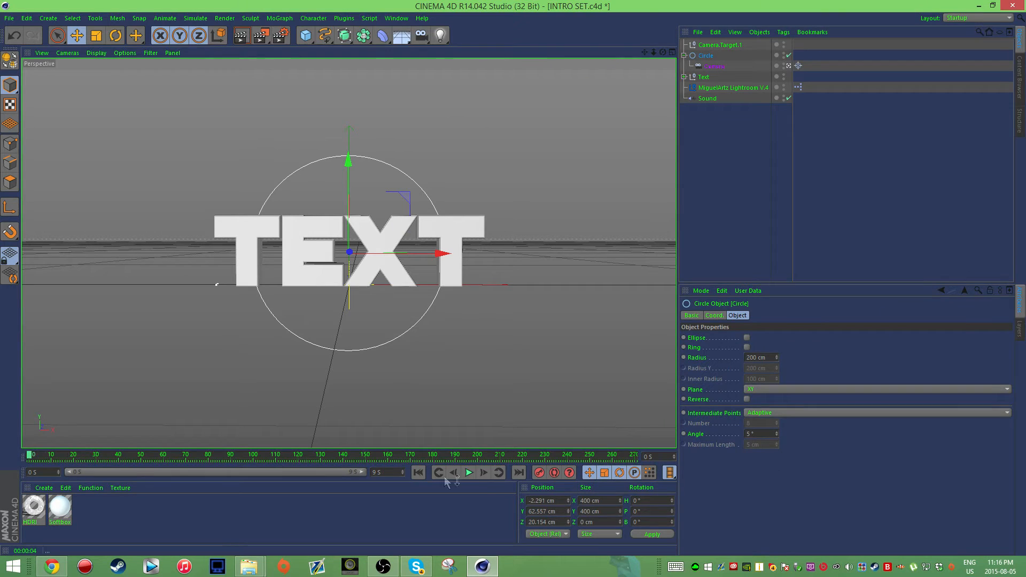
{"action": "left_click", "coordinate": [468, 472]}
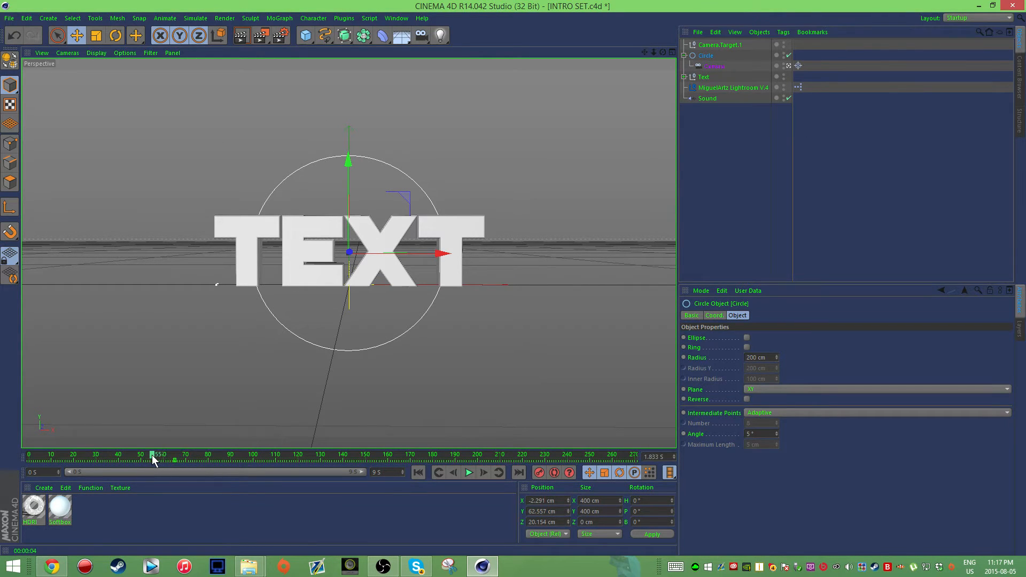
{"action": "left_click", "coordinate": [116, 36]}
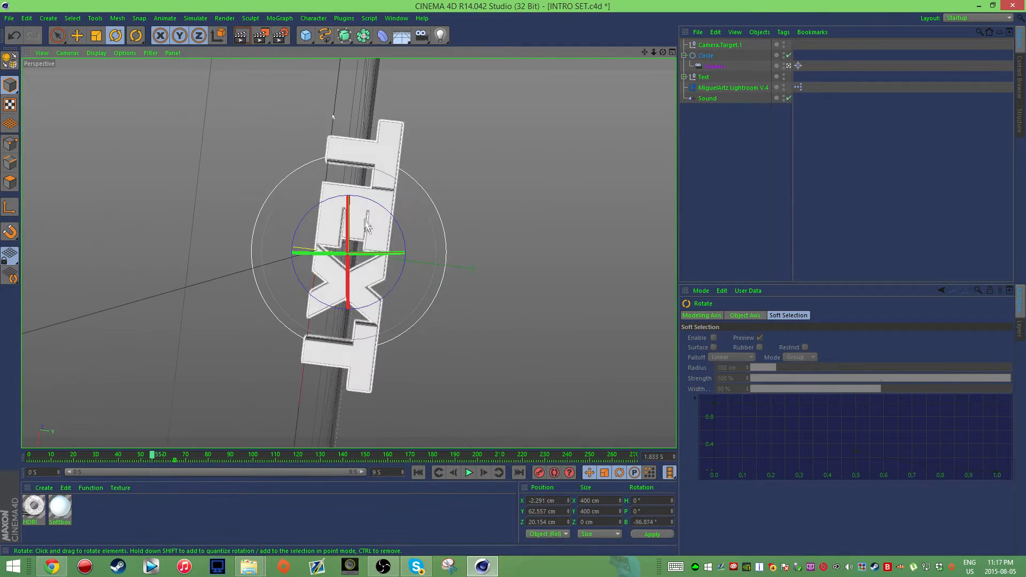
{"action": "left_click_drag", "start_coordinate": [366, 226], "coordinate": [377, 169]}
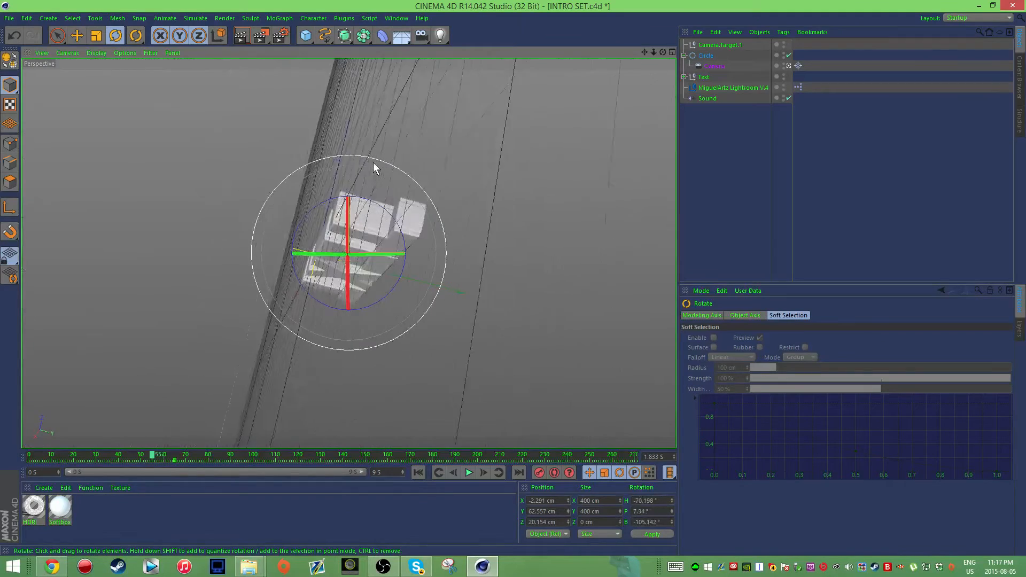
{"action": "left_click_drag", "start_coordinate": [376, 168], "coordinate": [245, 271]}
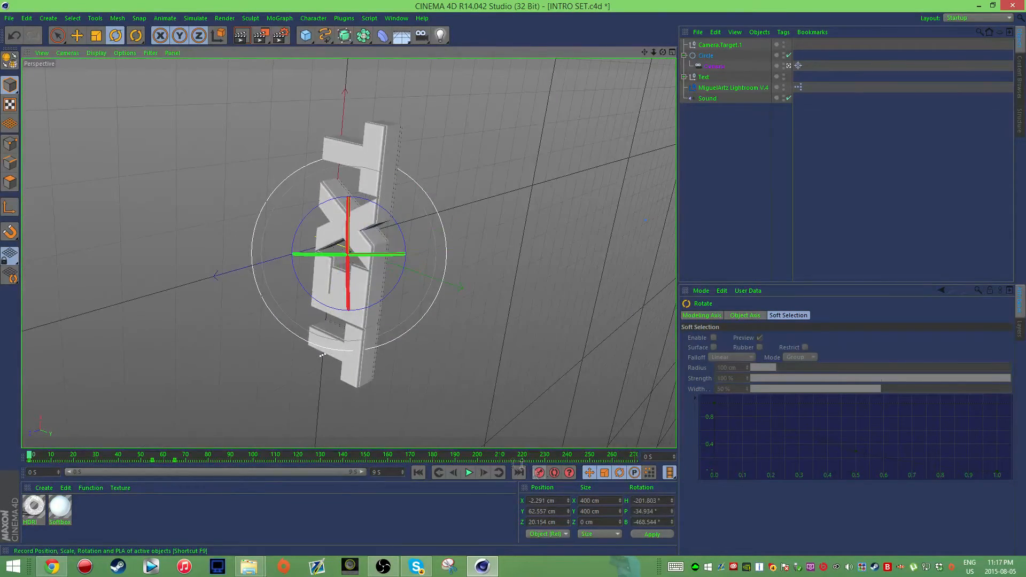
- Play back the camera spin twice to check it
{"action": "left_click", "coordinate": [469, 471]}
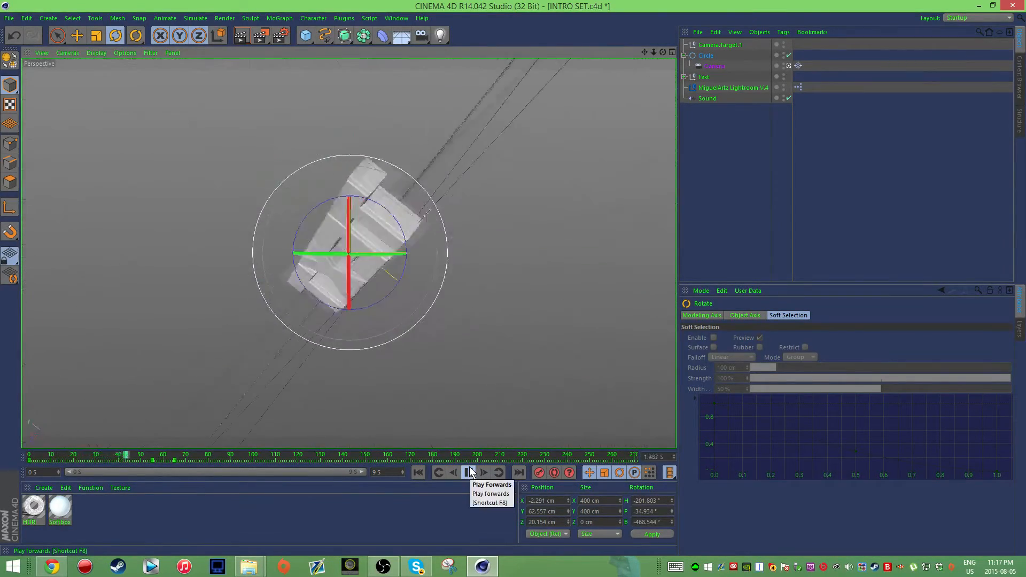
{"action": "left_click", "coordinate": [469, 471]}
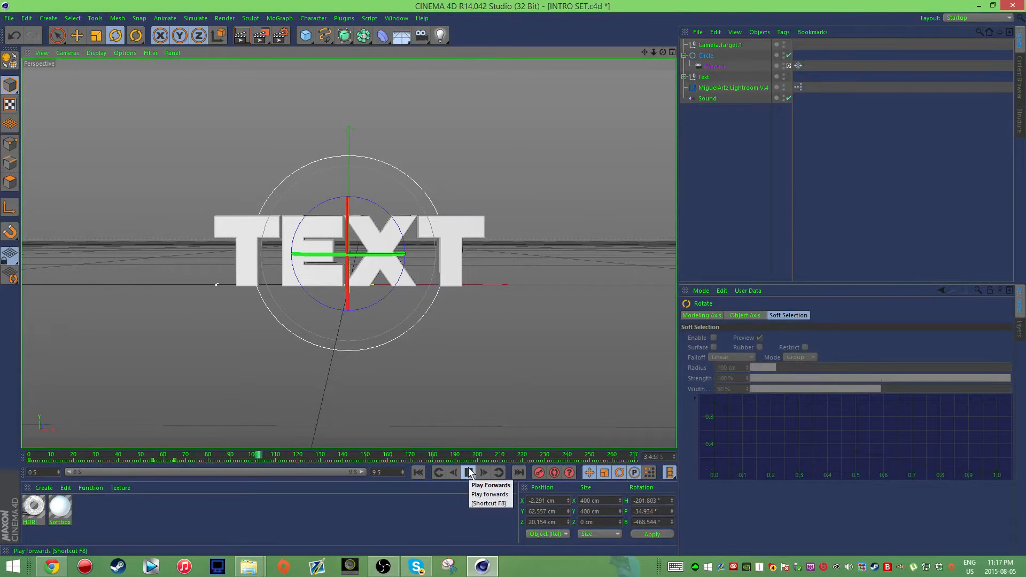
{"action": "left_click", "coordinate": [468, 472]}
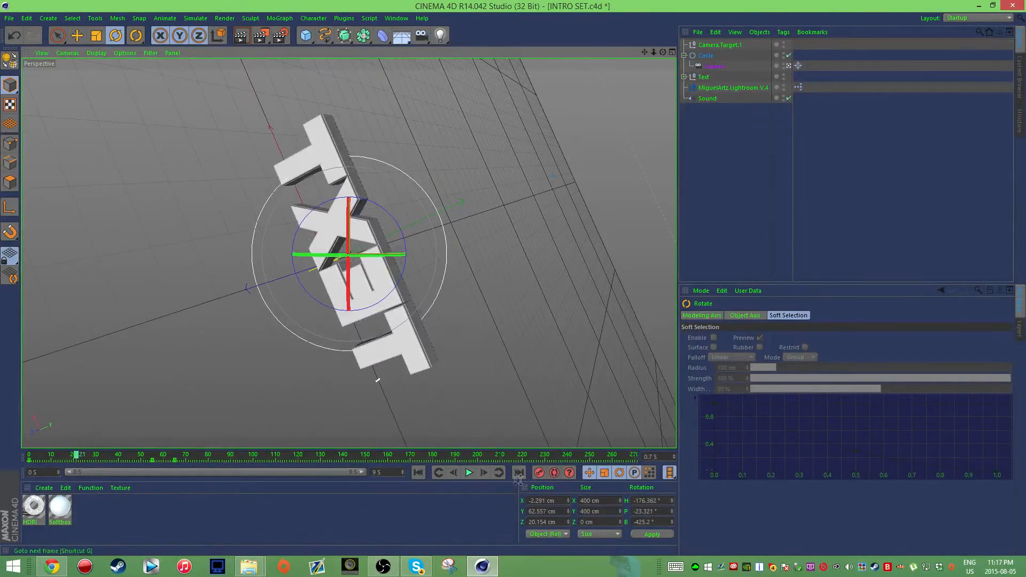
{"action": "left_click", "coordinate": [468, 472]}
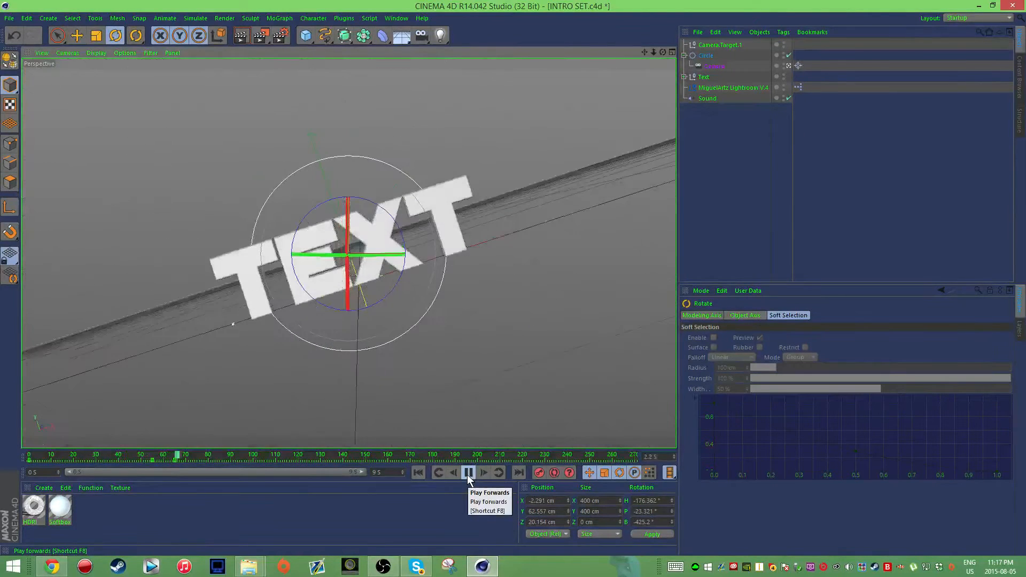
{"action": "left_click", "coordinate": [469, 472]}
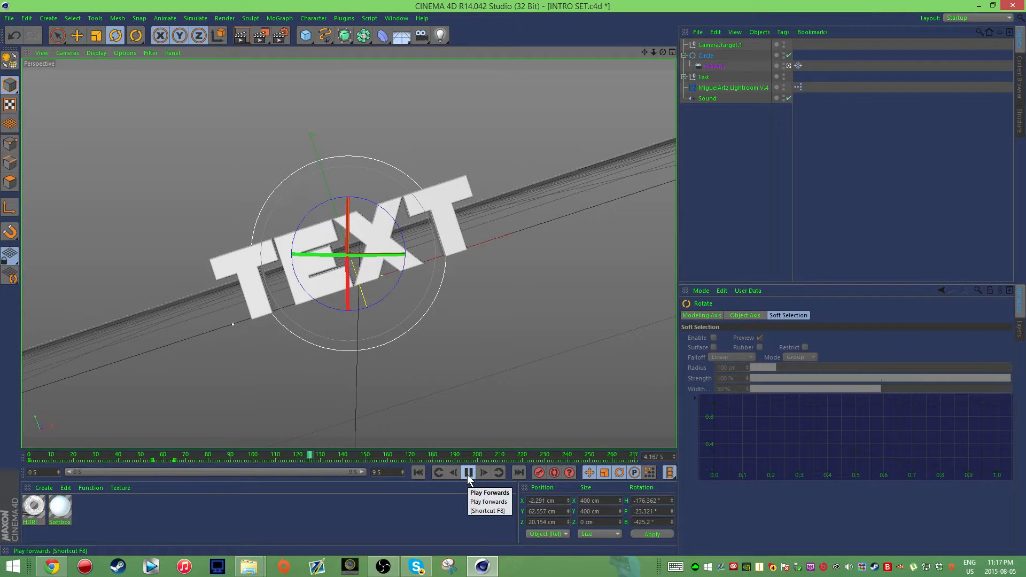
{"action": "left_click", "coordinate": [468, 472]}
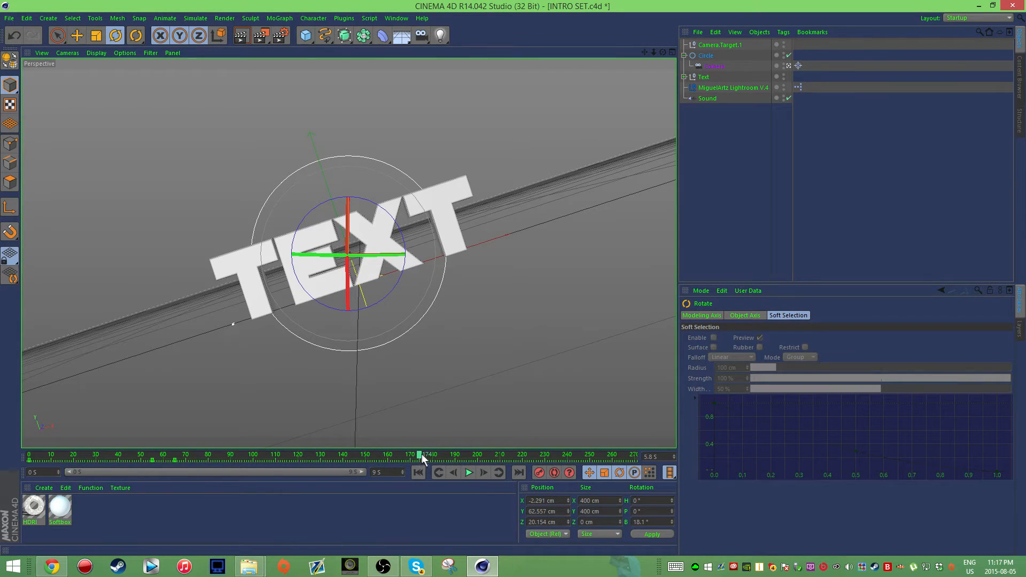
- Step through frames and move the playhead between frames 167 and 177 to adjust rotation keys
{"action": "left_click", "coordinate": [483, 471]}
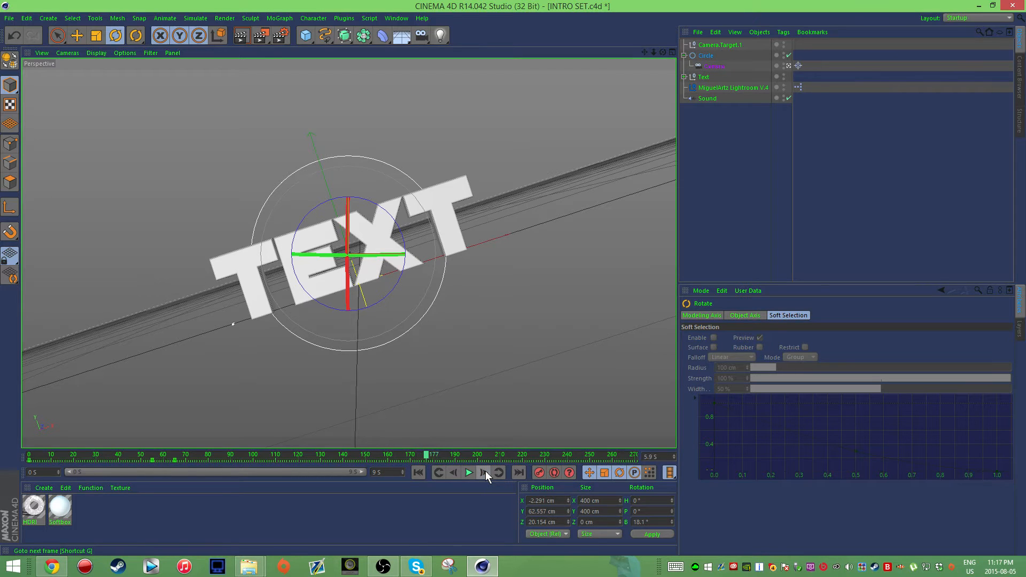
{"action": "left_click", "coordinate": [705, 55]}
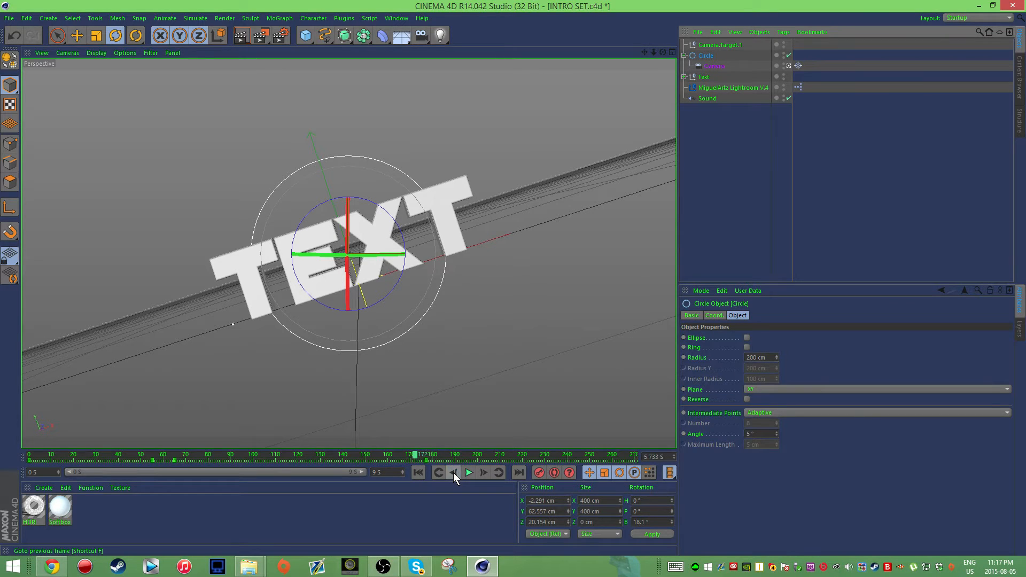
{"action": "left_click", "coordinate": [453, 472]}
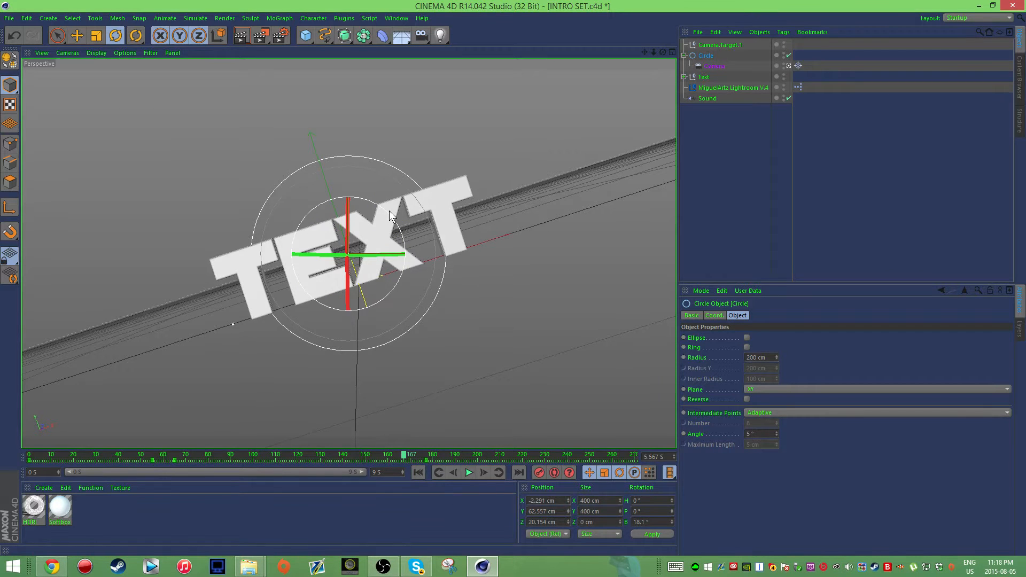
{"action": "left_click_drag", "start_coordinate": [390, 216], "coordinate": [360, 222]}
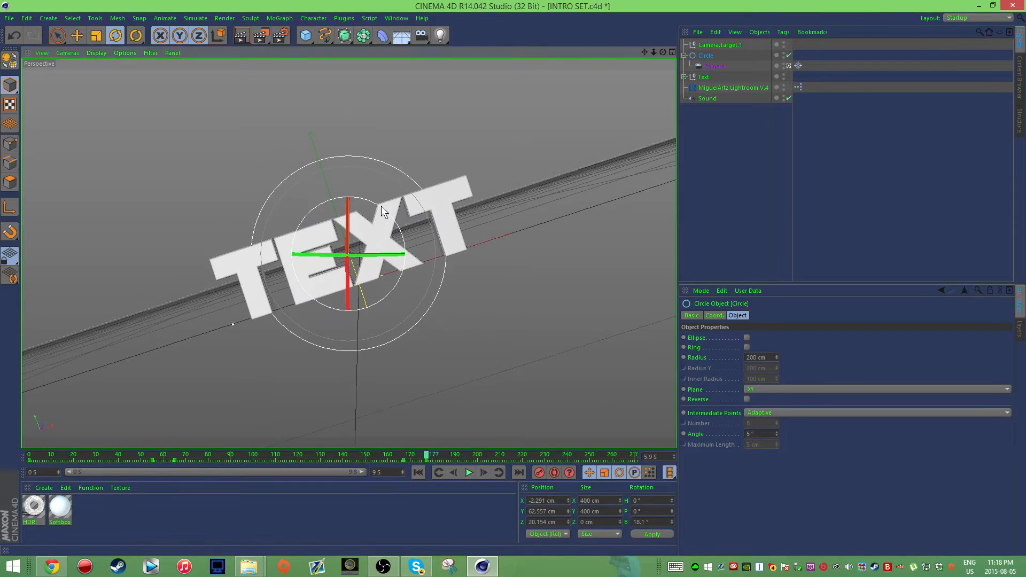
{"action": "left_click_drag", "start_coordinate": [385, 210], "coordinate": [373, 219]}
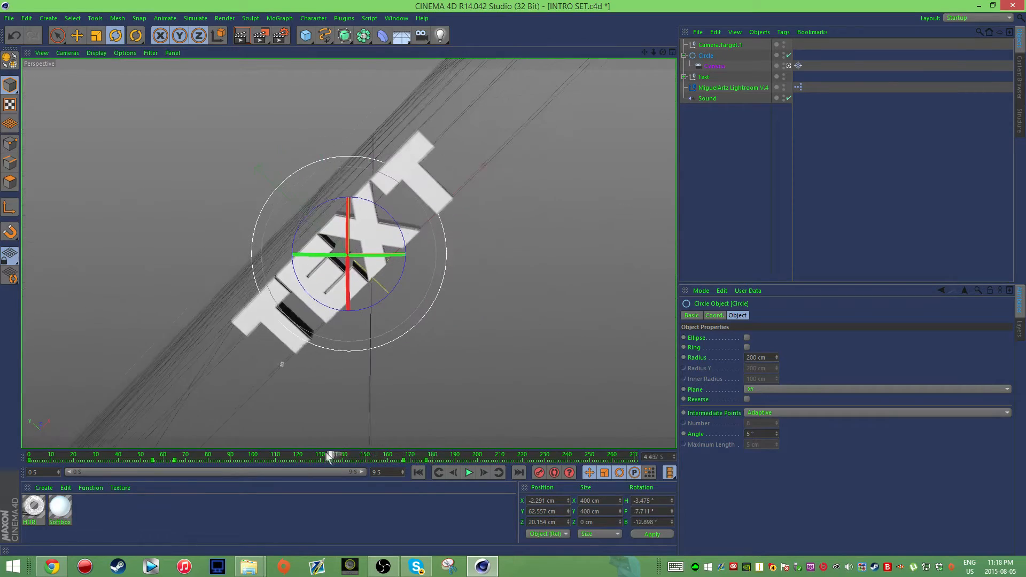
- Replay the animation until the camera settles into its tilted view
{"action": "left_click", "coordinate": [468, 472]}
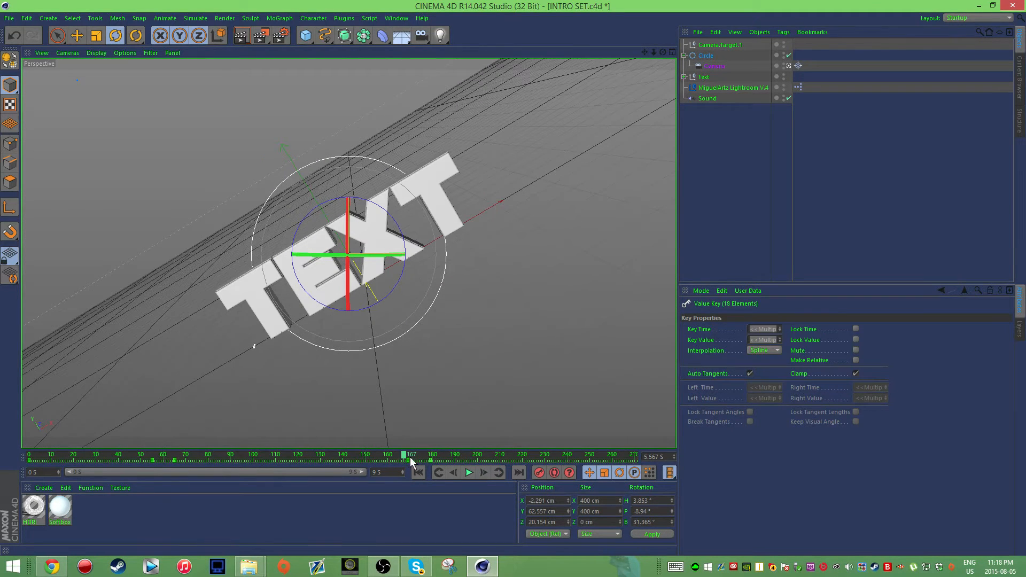
{"action": "left_click", "coordinate": [468, 471]}
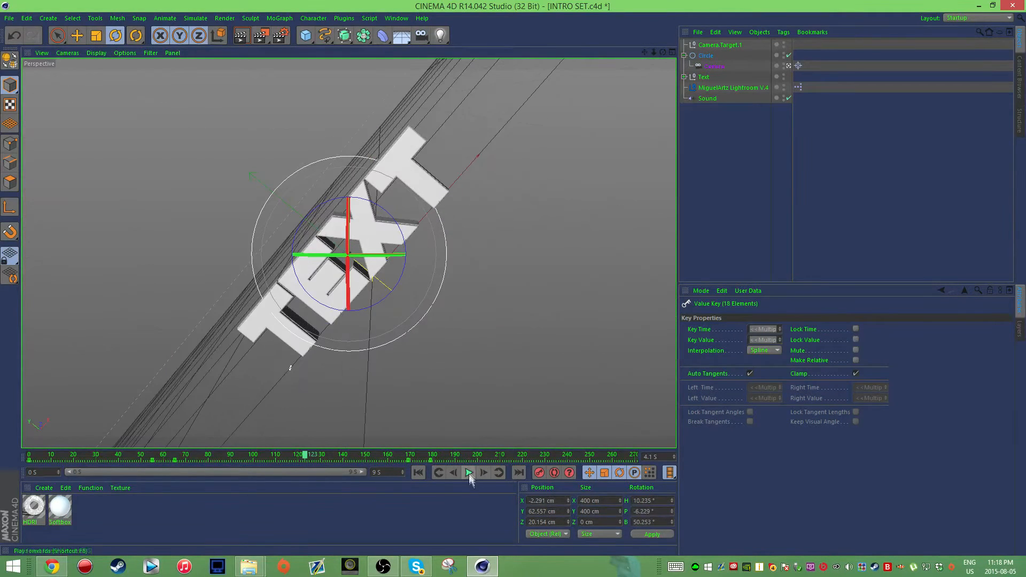
{"action": "left_click", "coordinate": [468, 472]}
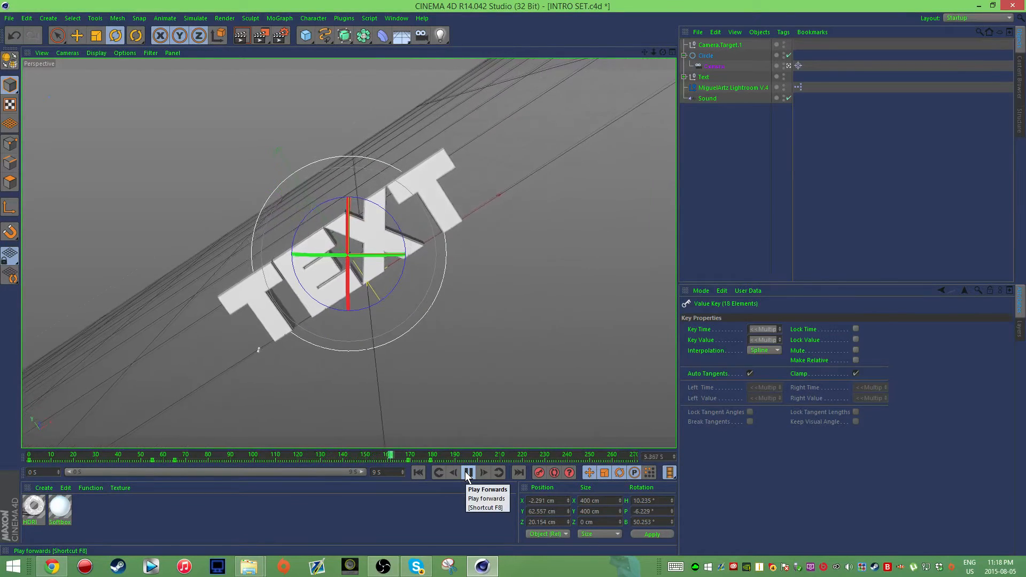
{"action": "left_click", "coordinate": [468, 472]}
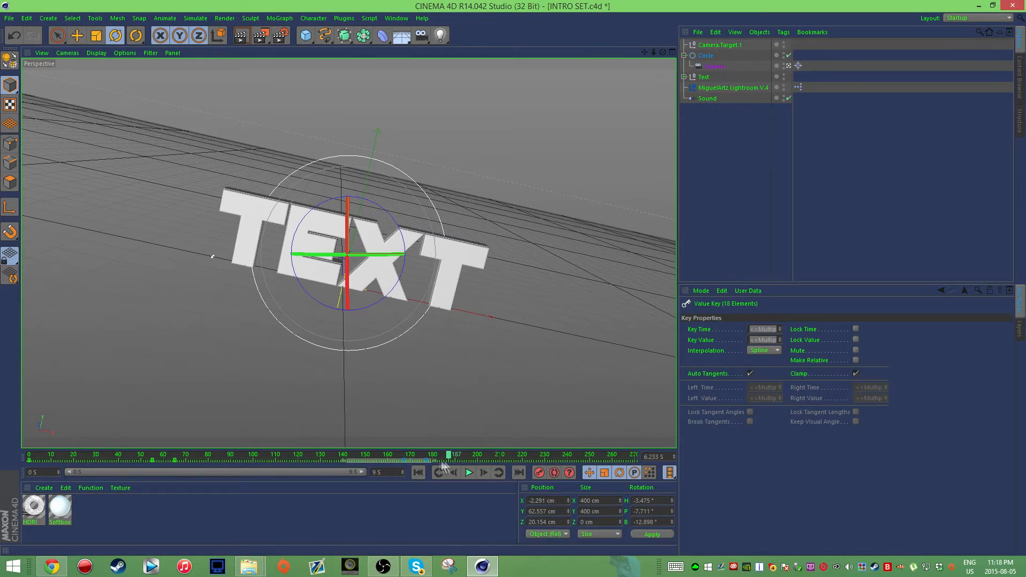
{"action": "left_click", "coordinate": [468, 472]}
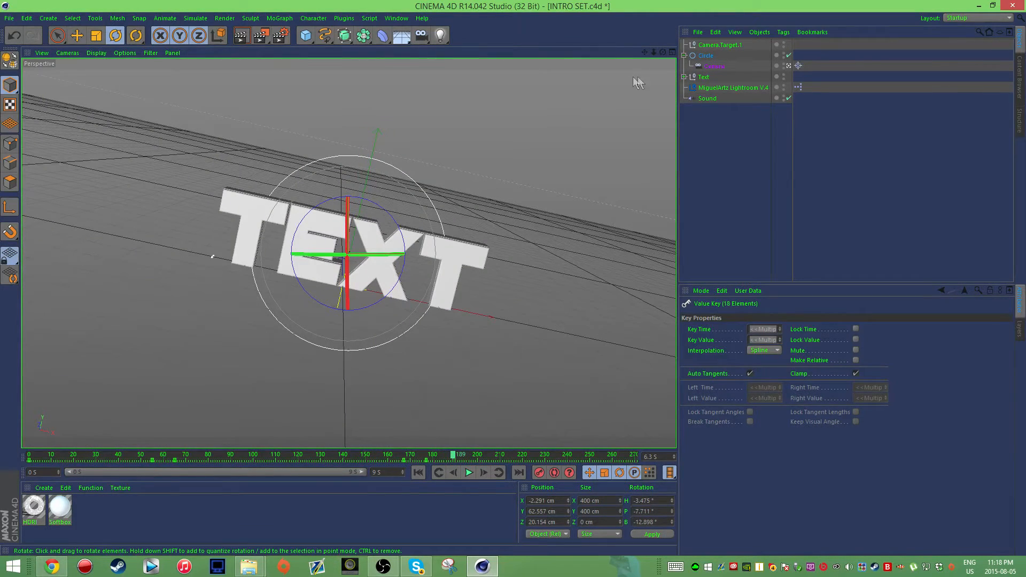
{"action": "left_click", "coordinate": [703, 76]}
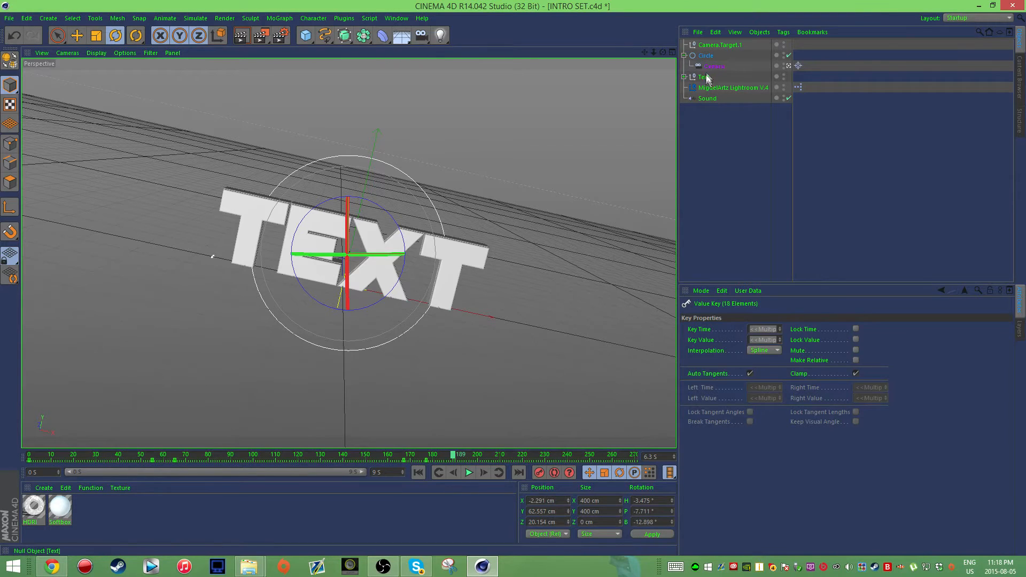
- Select the Text object, move to the flip's end frame, and record its rotation key
{"action": "left_click", "coordinate": [704, 76]}
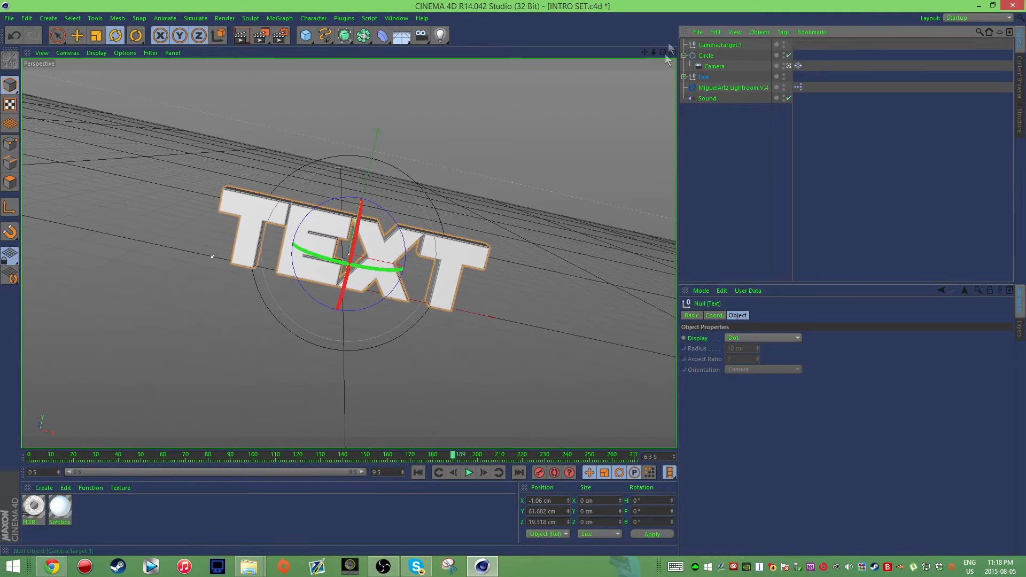
{"action": "left_click", "coordinate": [706, 55]}
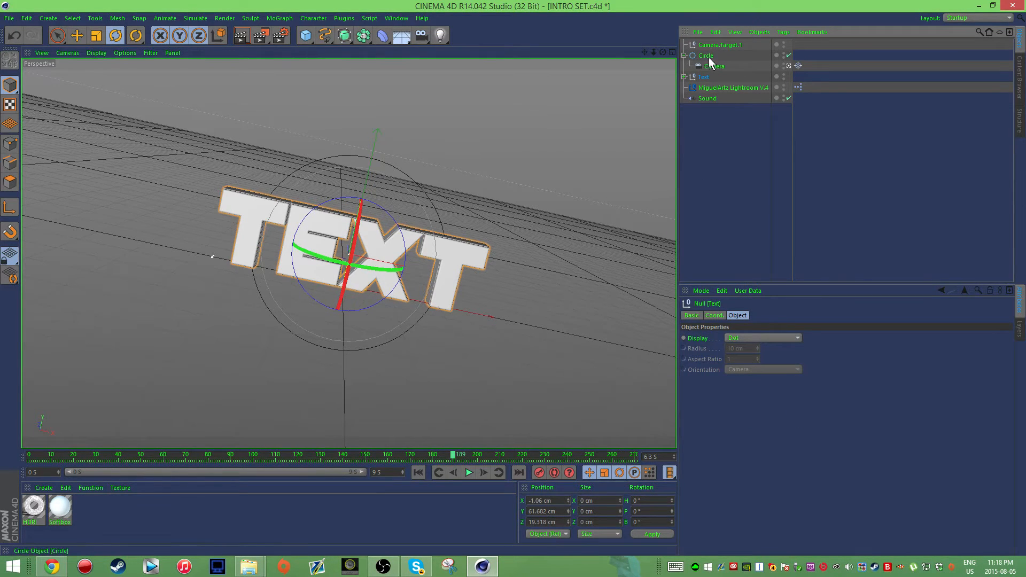
{"action": "left_click", "coordinate": [705, 55]}
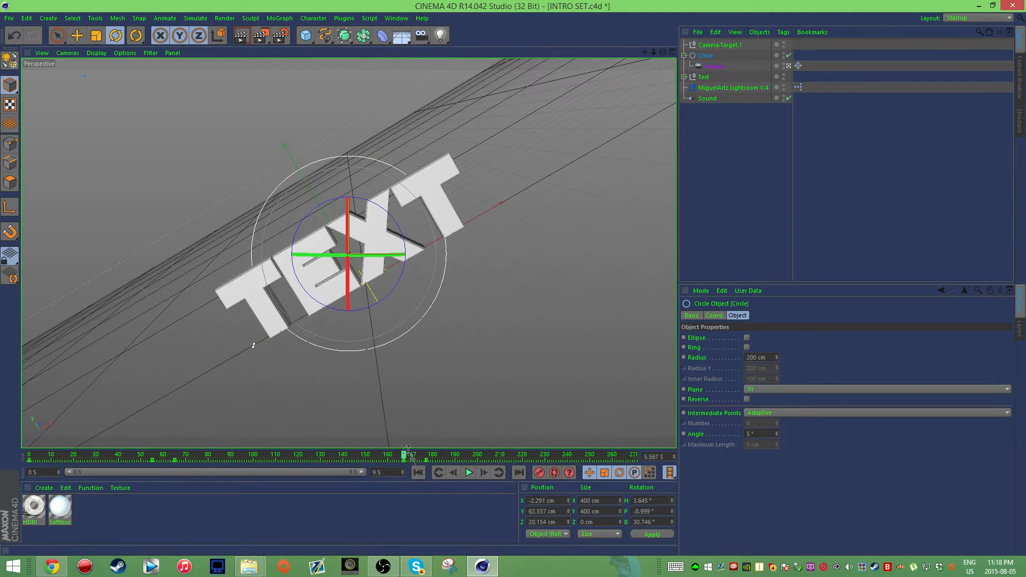
{"action": "left_click", "coordinate": [703, 77]}
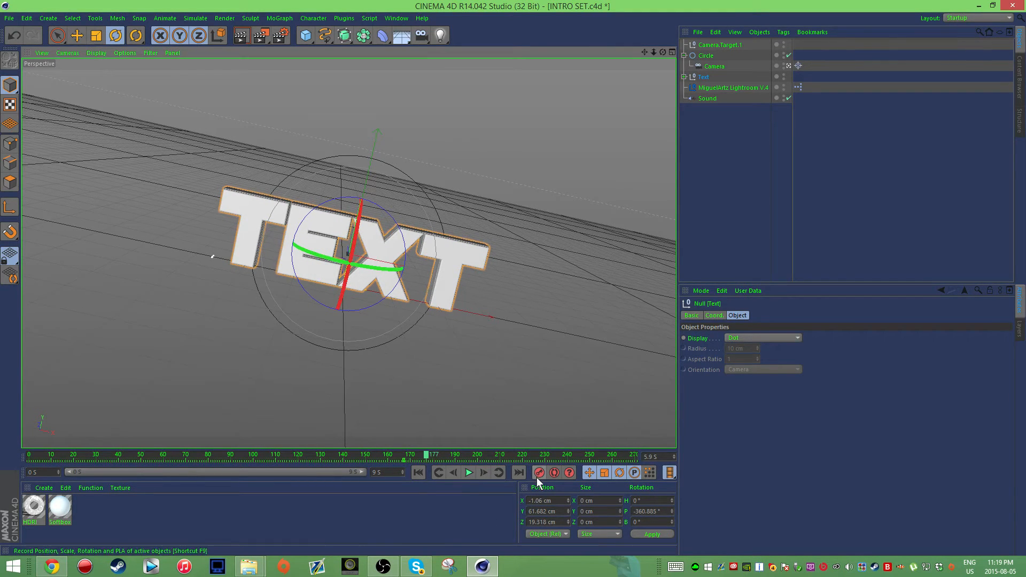
{"action": "left_click_drag", "start_coordinate": [425, 454], "coordinate": [382, 454]}
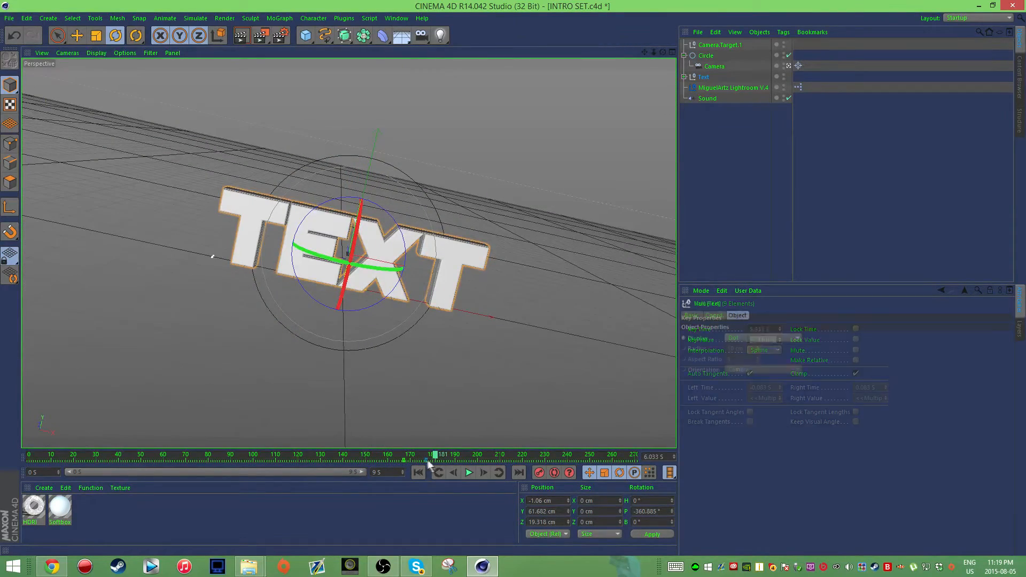
{"action": "left_click", "coordinate": [469, 472]}
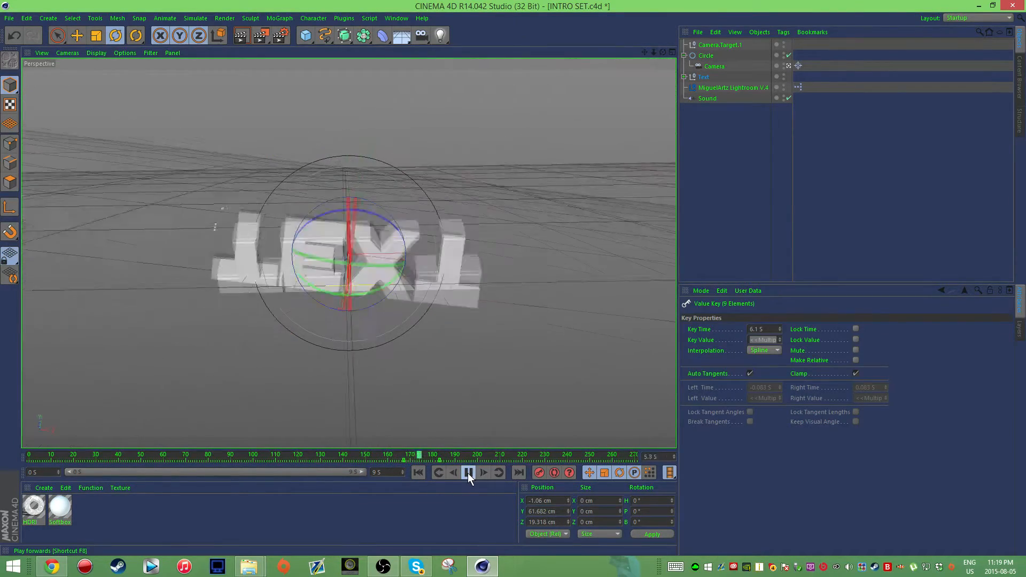
- Preview the title flip and tweak its rotation, moving the playhead to frame 231
{"action": "left_click", "coordinate": [469, 472]}
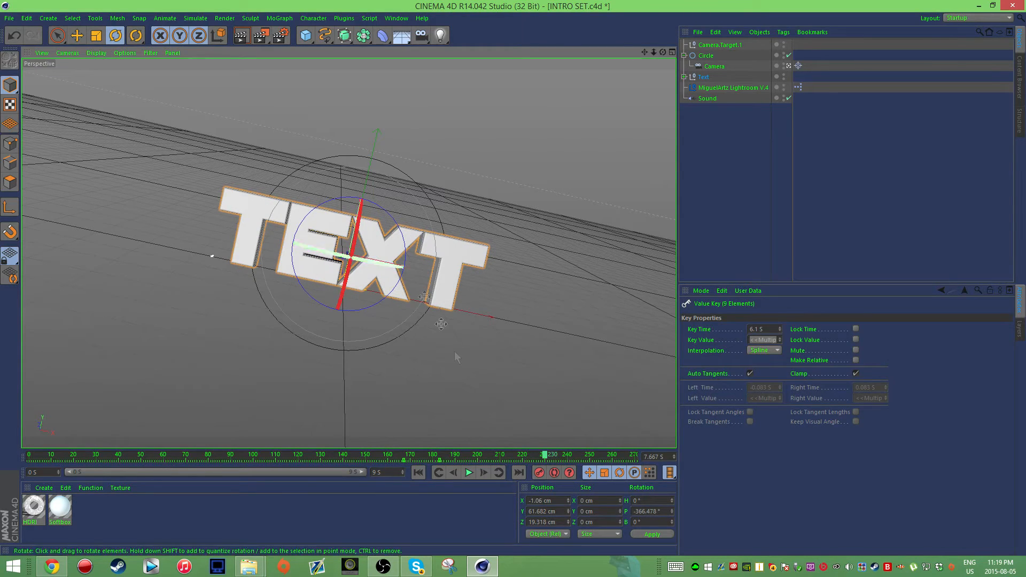
{"action": "left_click_drag", "start_coordinate": [542, 454], "coordinate": [388, 454]}
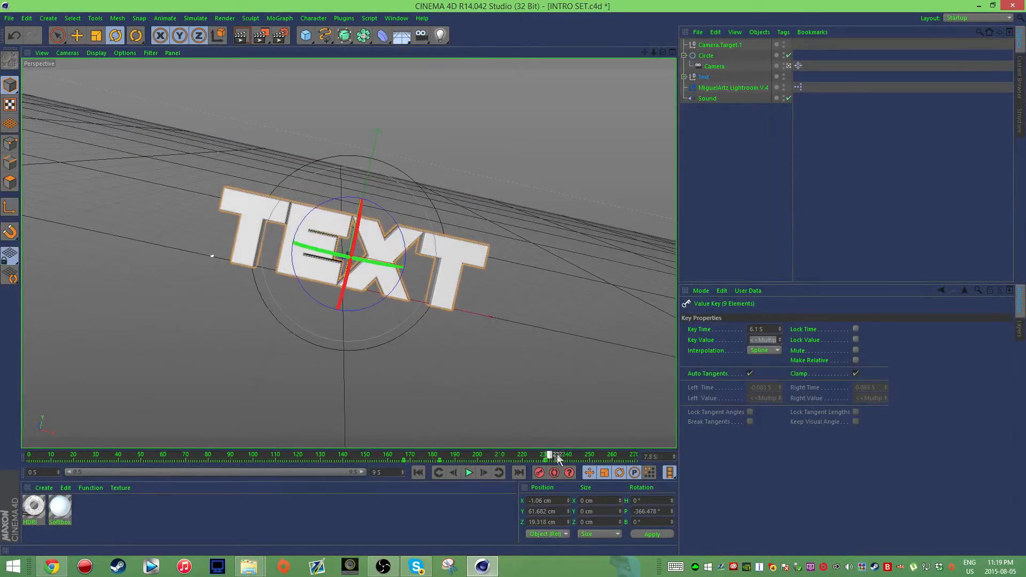
{"action": "left_click_drag", "start_coordinate": [549, 456], "coordinate": [202, 455]}
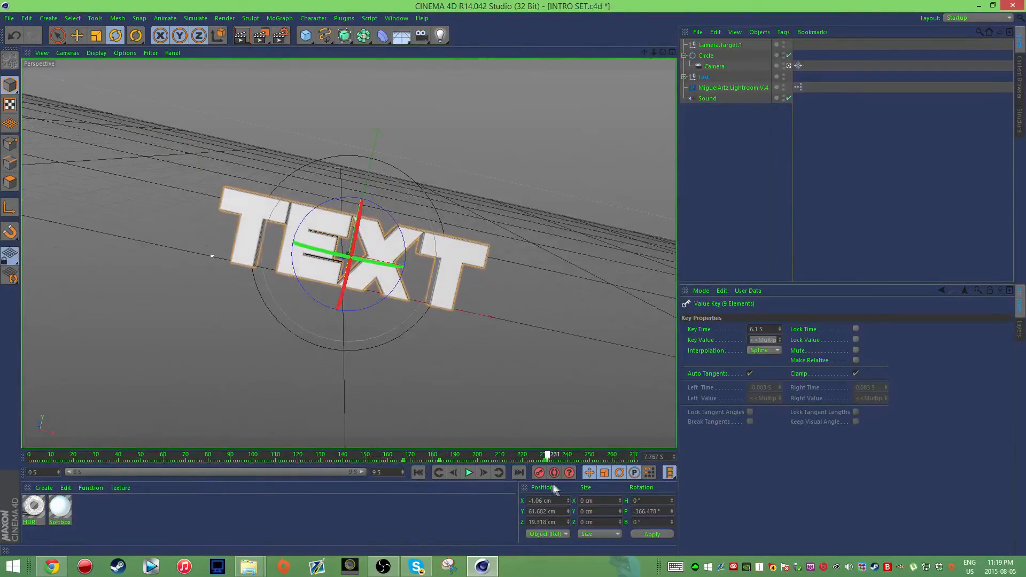
{"action": "left_click_drag", "start_coordinate": [546, 454], "coordinate": [276, 454]}
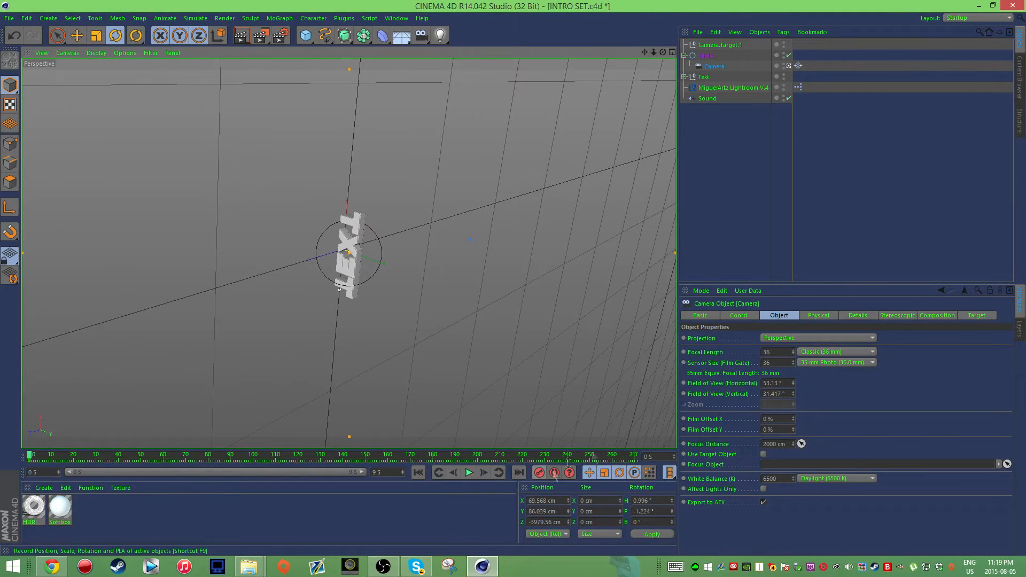
- Select the Circle rig and camera, then scrub the animation toward the intro's end
{"action": "left_click", "coordinate": [705, 55]}
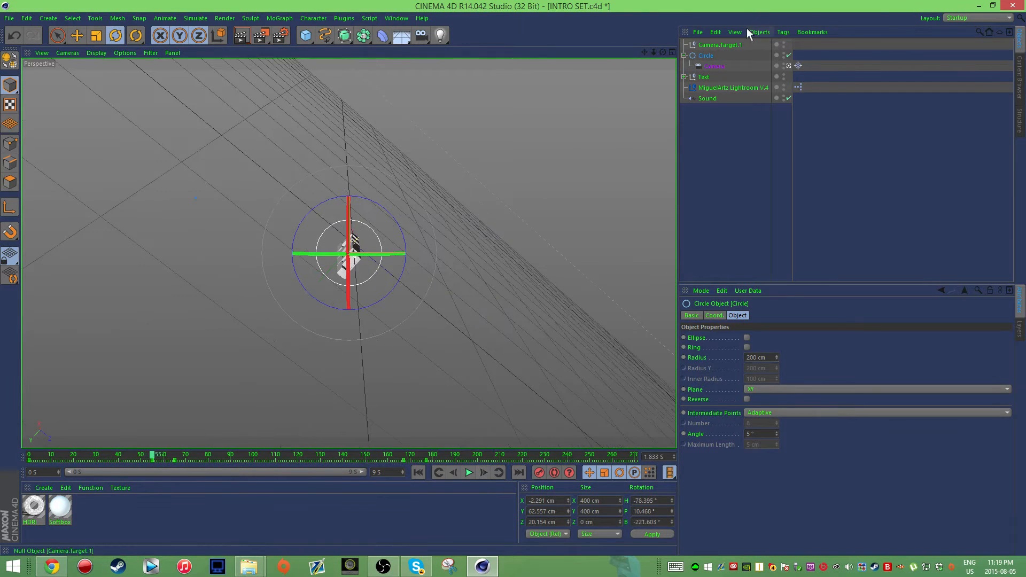
{"action": "left_click", "coordinate": [714, 65]}
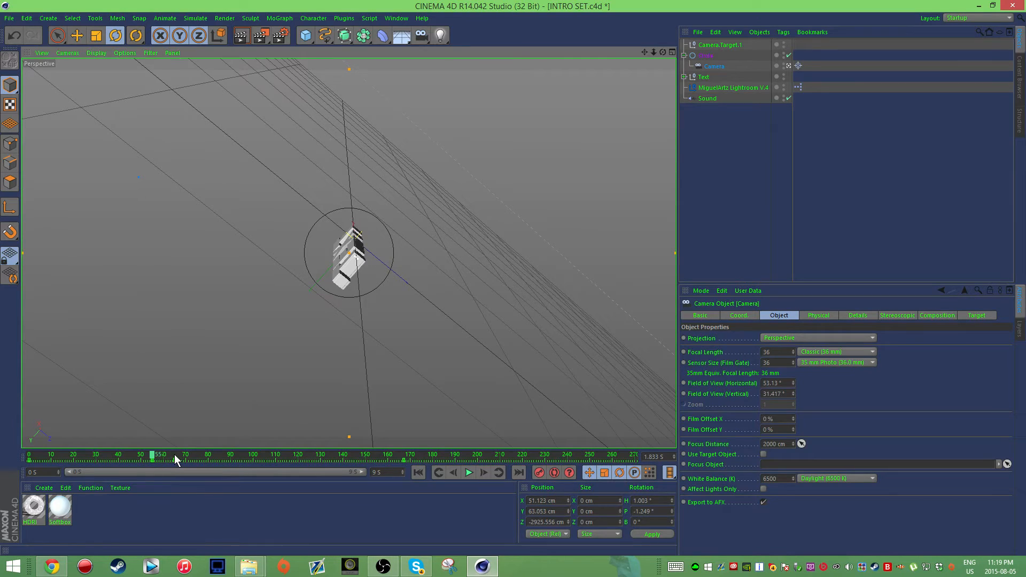
{"action": "left_click_drag", "start_coordinate": [152, 457], "coordinate": [175, 457]}
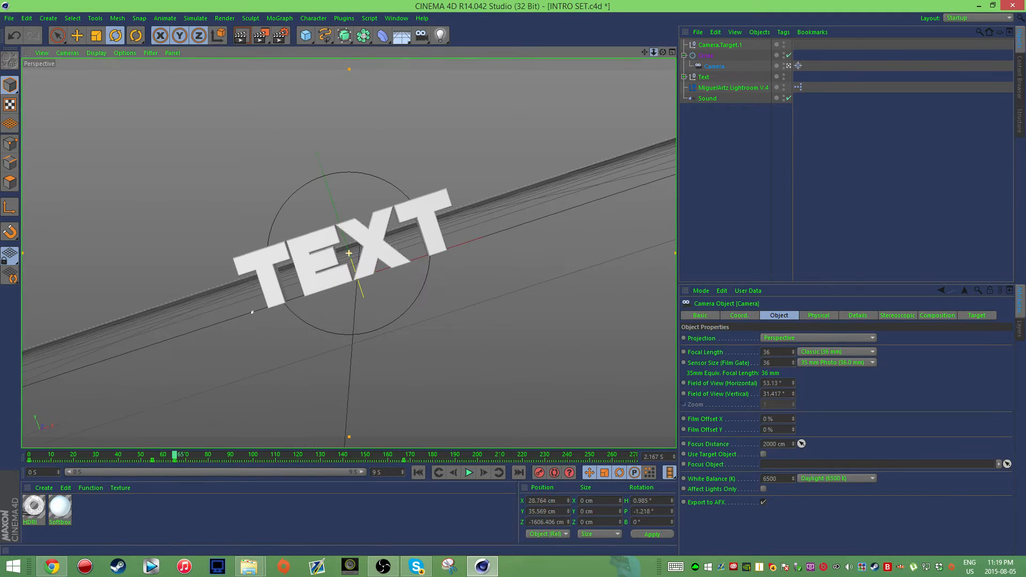
{"action": "left_click_drag", "start_coordinate": [348, 253], "coordinate": [580, 353]}
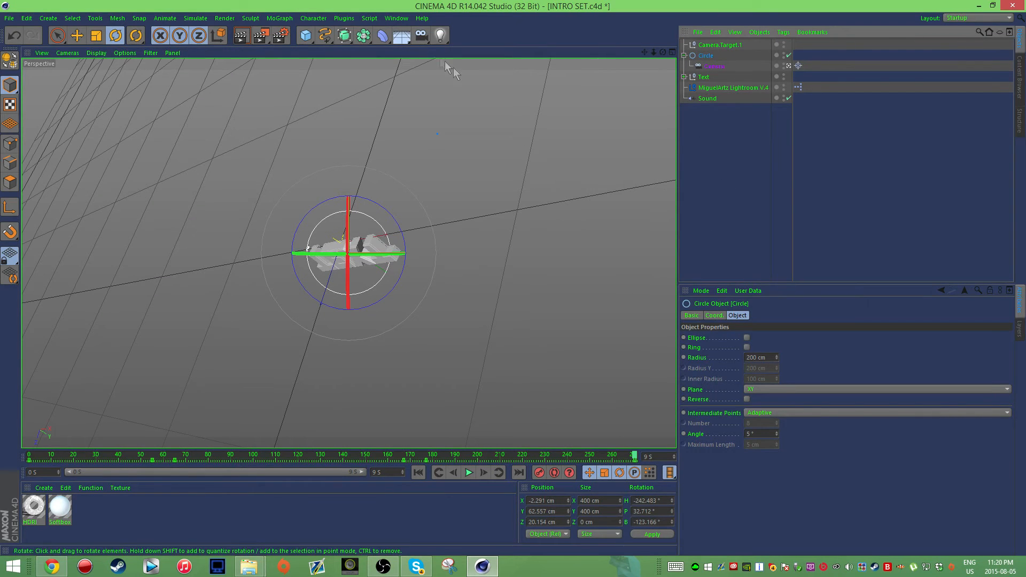
- Move the playhead to around frame 230 and select the Circle camera rig
{"action": "left_click", "coordinate": [75, 36]}
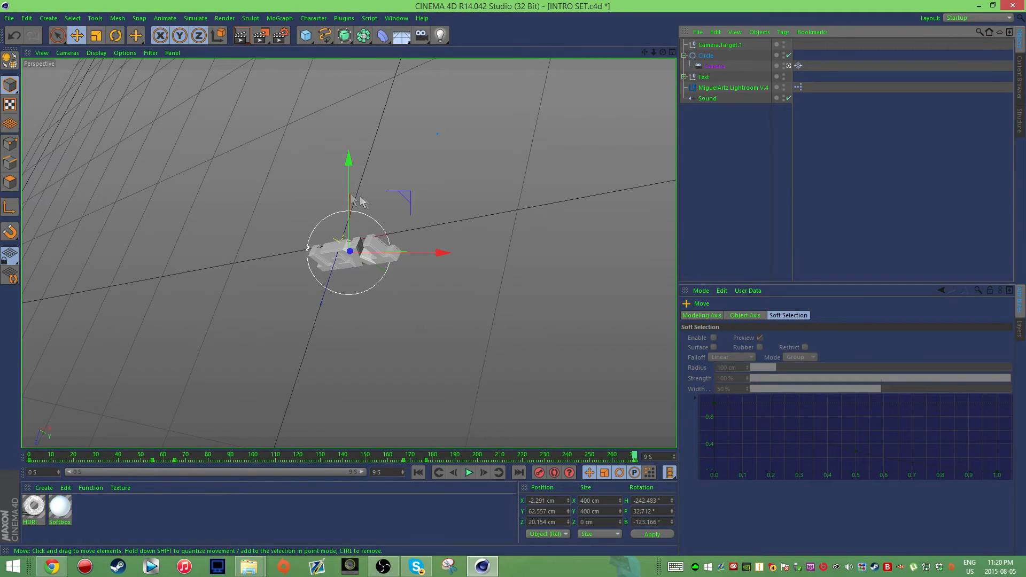
{"action": "left_click", "coordinate": [714, 66]}
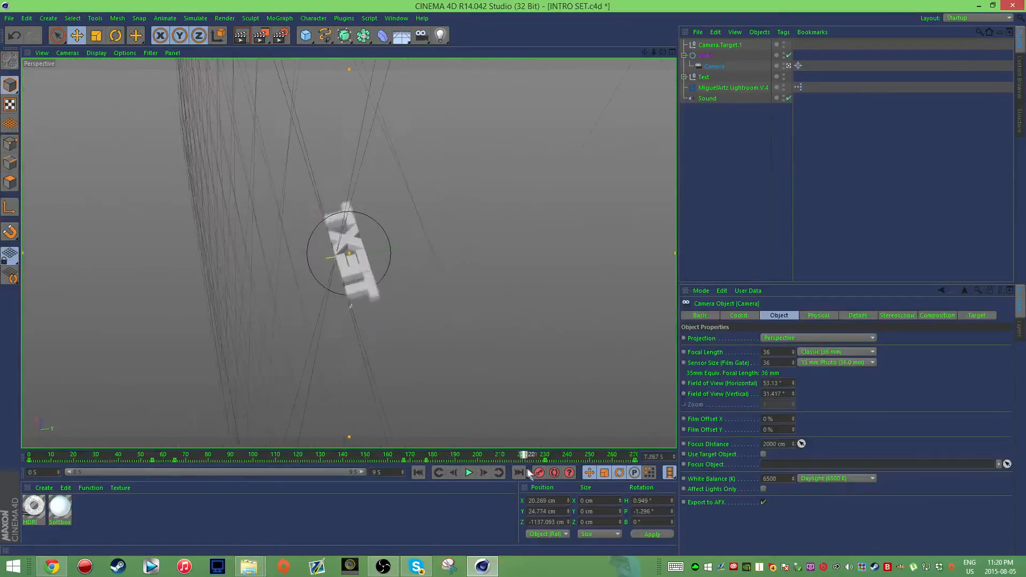
{"action": "left_click_drag", "start_coordinate": [524, 454], "coordinate": [427, 454]}
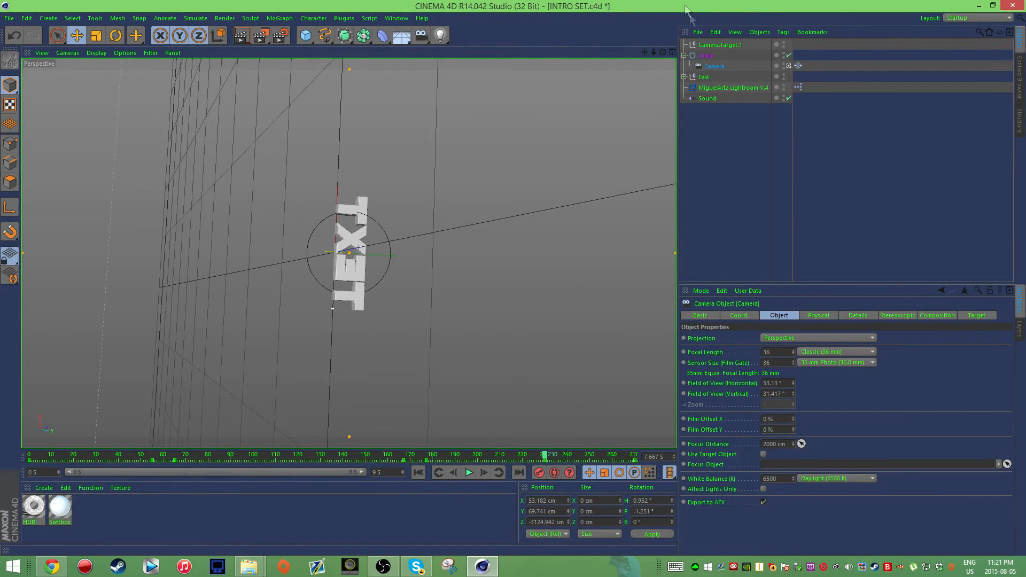
{"action": "left_click", "coordinate": [705, 55]}
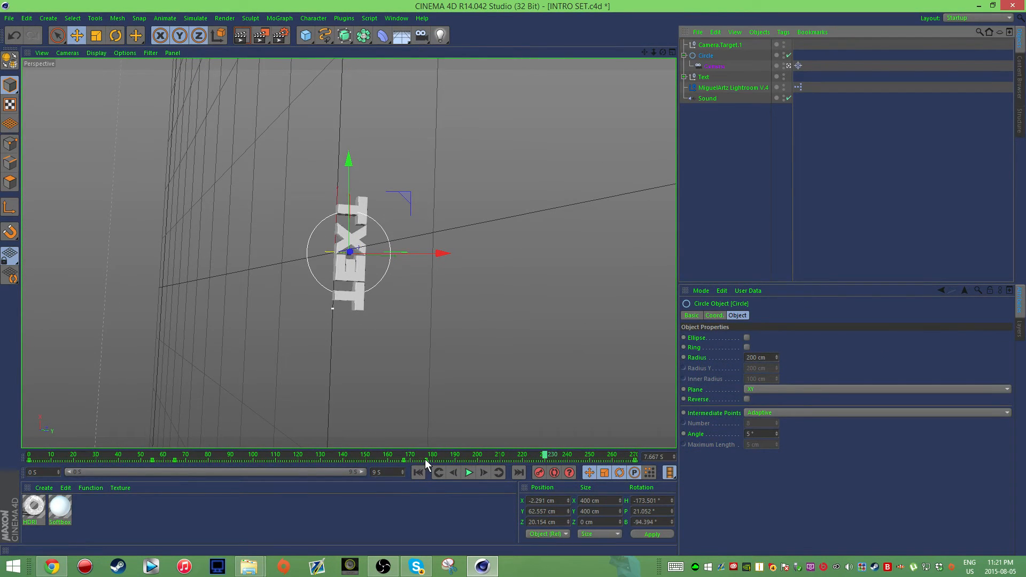
- Rotate the Circle rig at frame 230 until TEXT faces the camera straight and level
{"action": "left_click", "coordinate": [544, 455]}
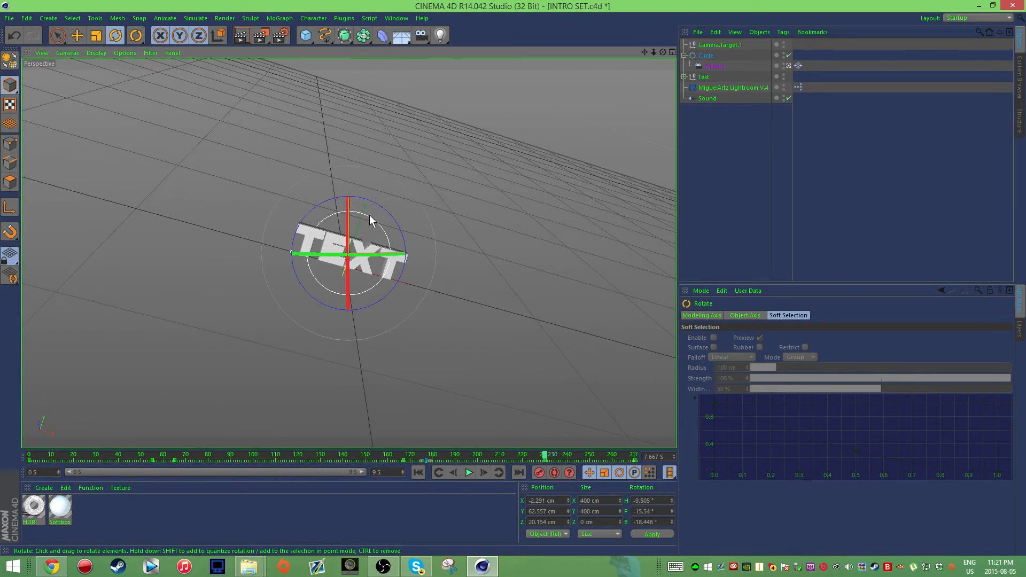
{"action": "left_click_drag", "start_coordinate": [545, 455], "coordinate": [533, 456]}
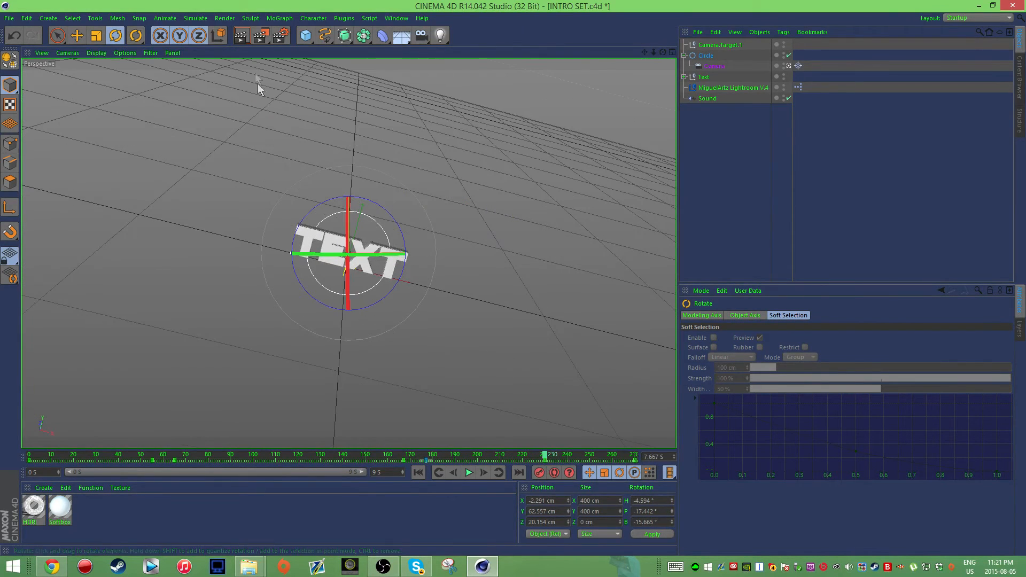
{"action": "left_click_drag", "start_coordinate": [262, 88], "coordinate": [358, 214]}
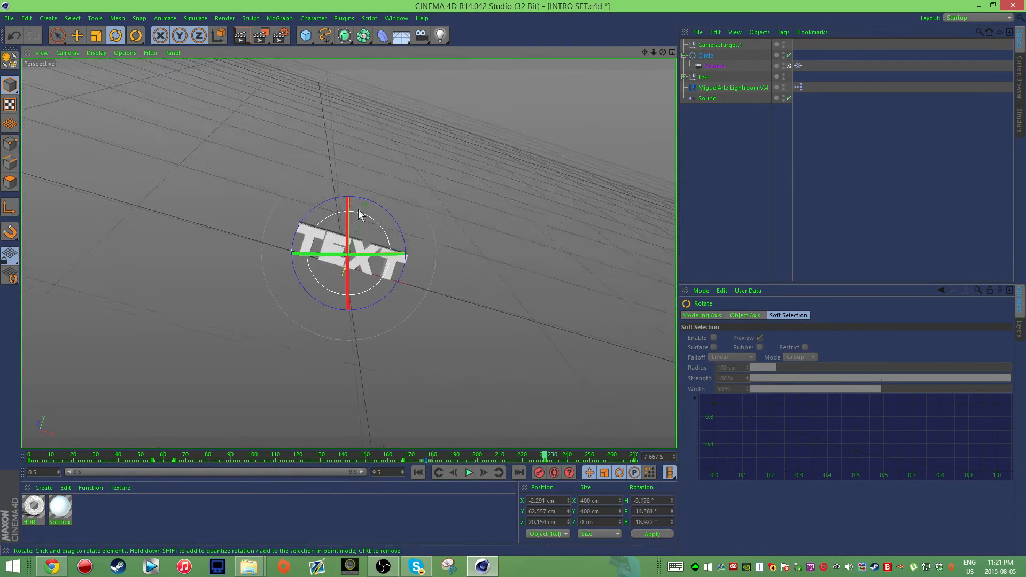
{"action": "left_click_drag", "start_coordinate": [544, 453], "coordinate": [439, 454]}
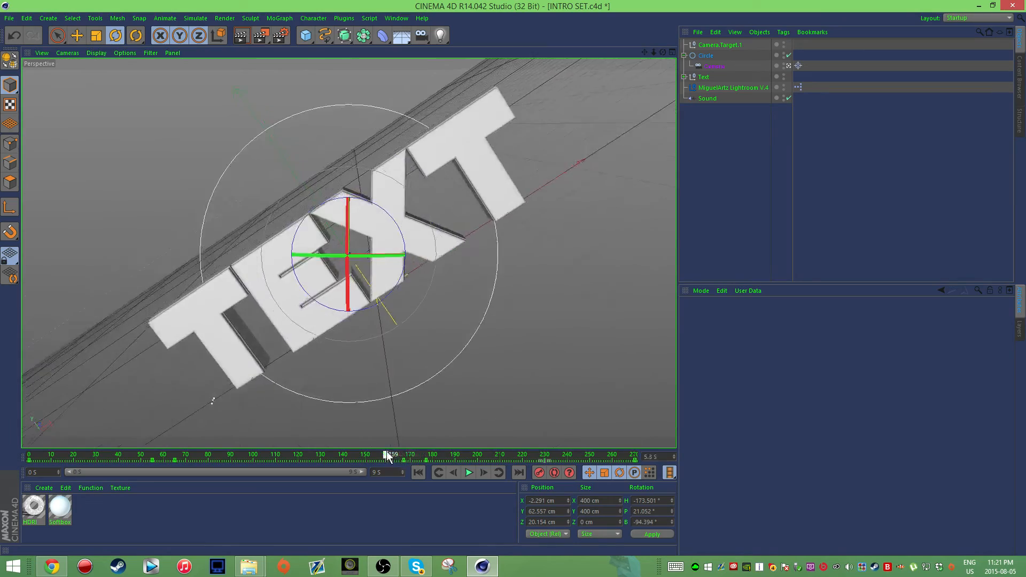
{"action": "left_click_drag", "start_coordinate": [387, 454], "coordinate": [544, 454]}
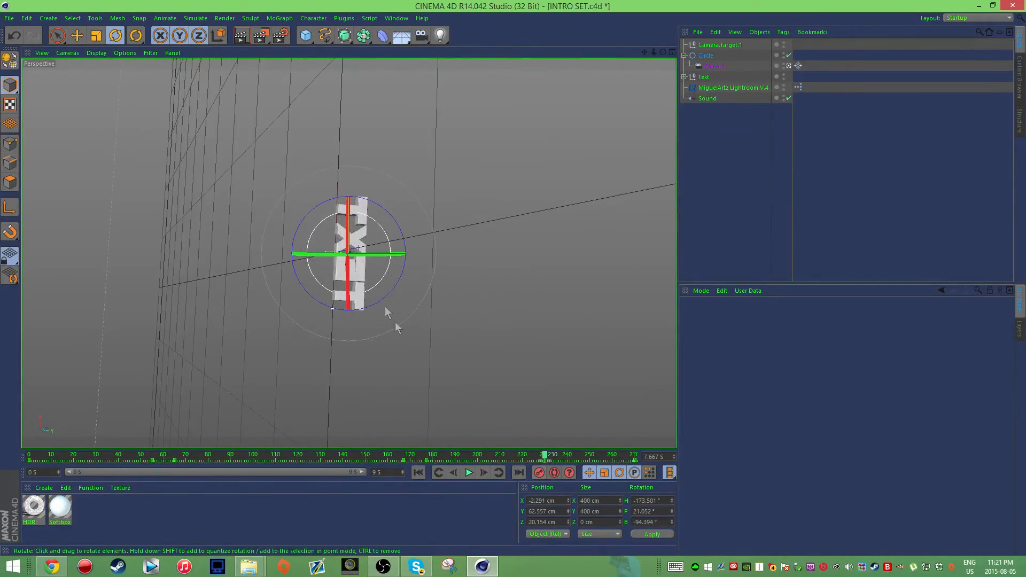
{"action": "left_click_drag", "start_coordinate": [386, 314], "coordinate": [507, 242]}
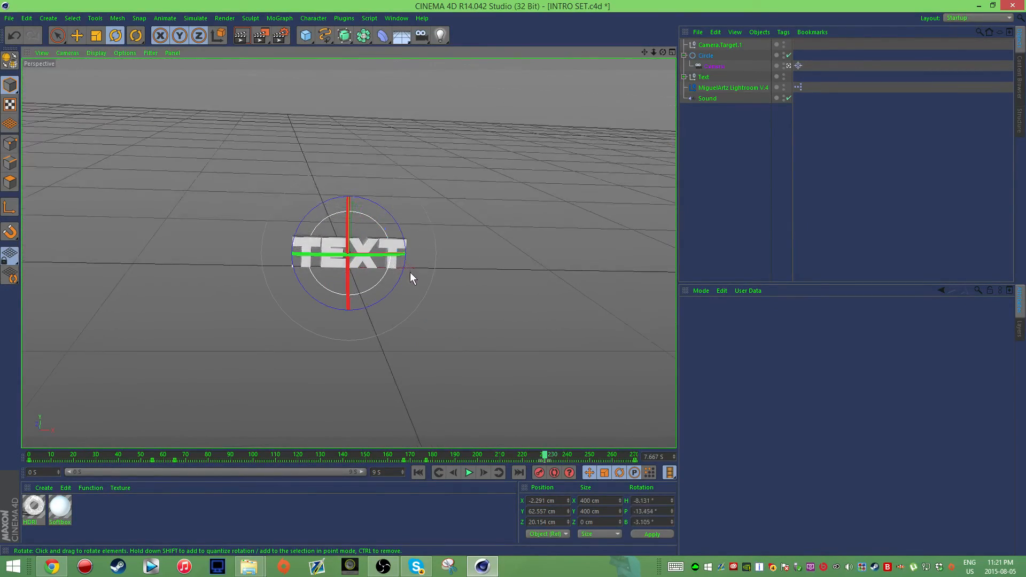
{"action": "left_click_drag", "start_coordinate": [412, 277], "coordinate": [353, 448]}
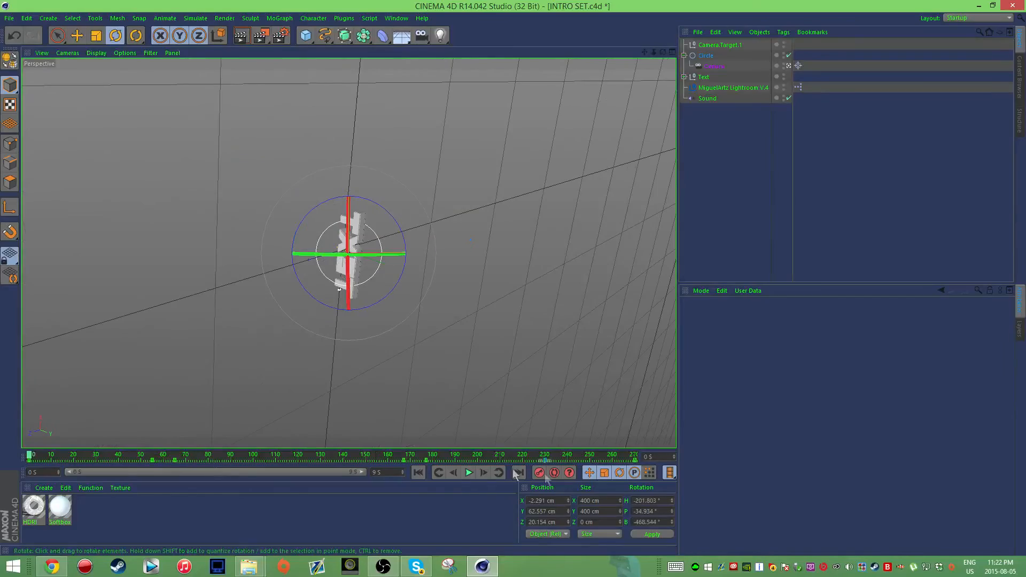
{"action": "left_click", "coordinate": [468, 472]}
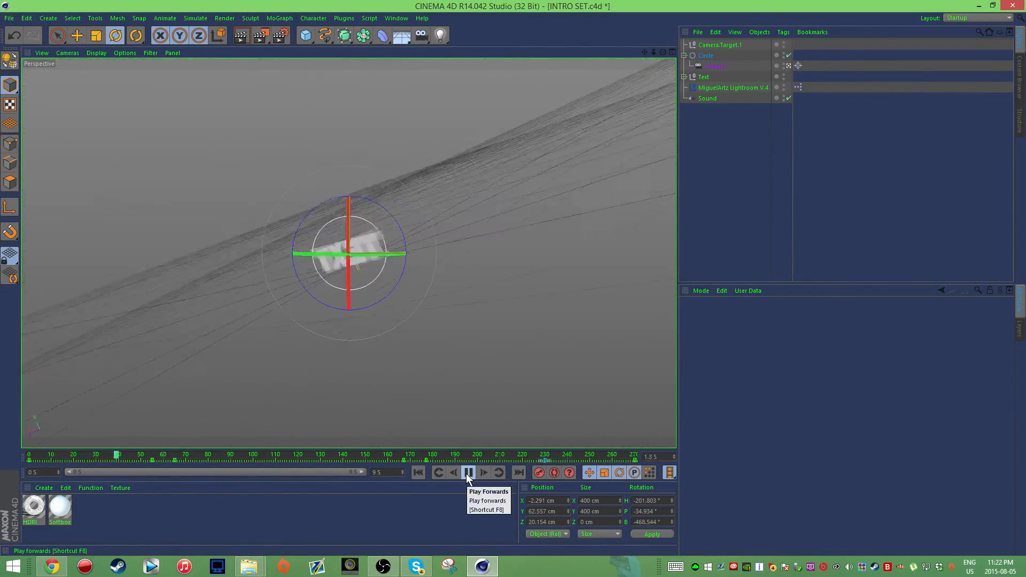
{"action": "left_click", "coordinate": [468, 472]}
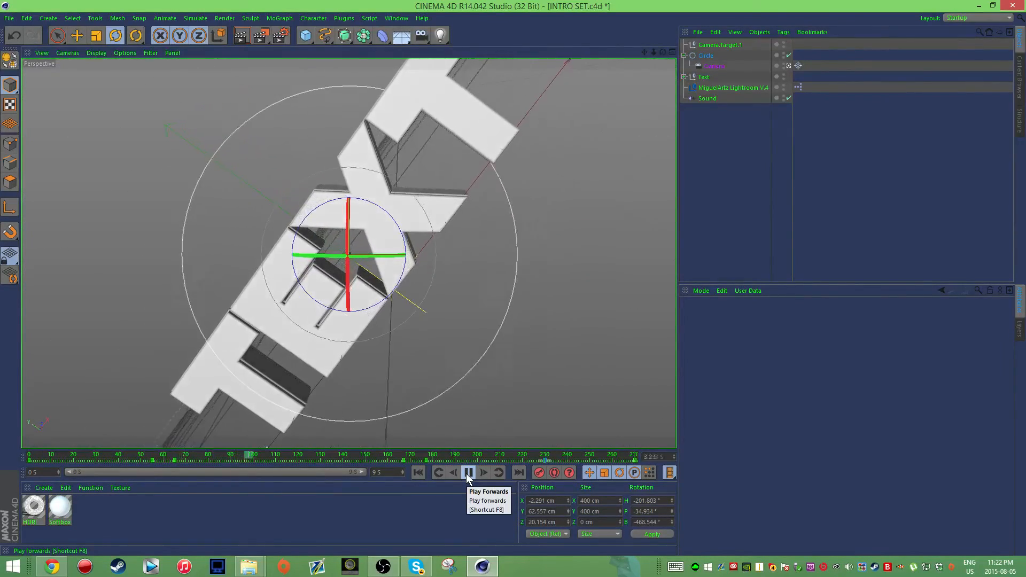
{"action": "left_click", "coordinate": [469, 472]}
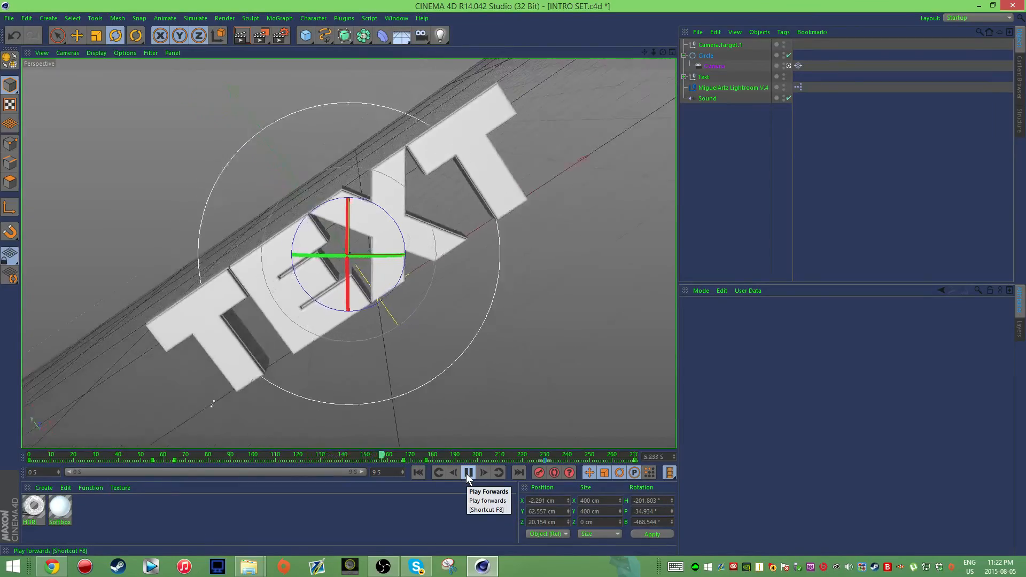
{"action": "left_click", "coordinate": [469, 473]}
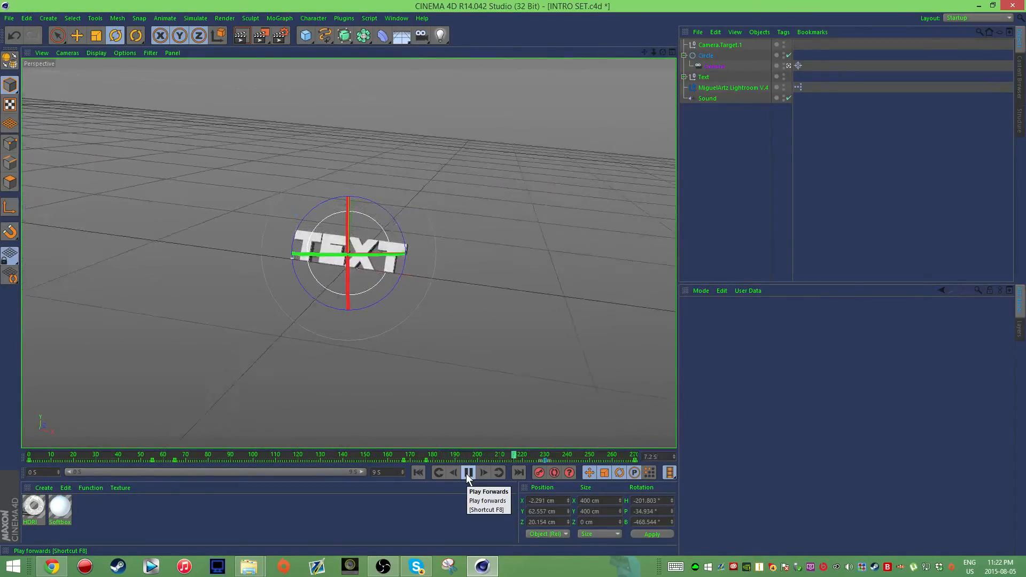
{"action": "left_click", "coordinate": [469, 473]}
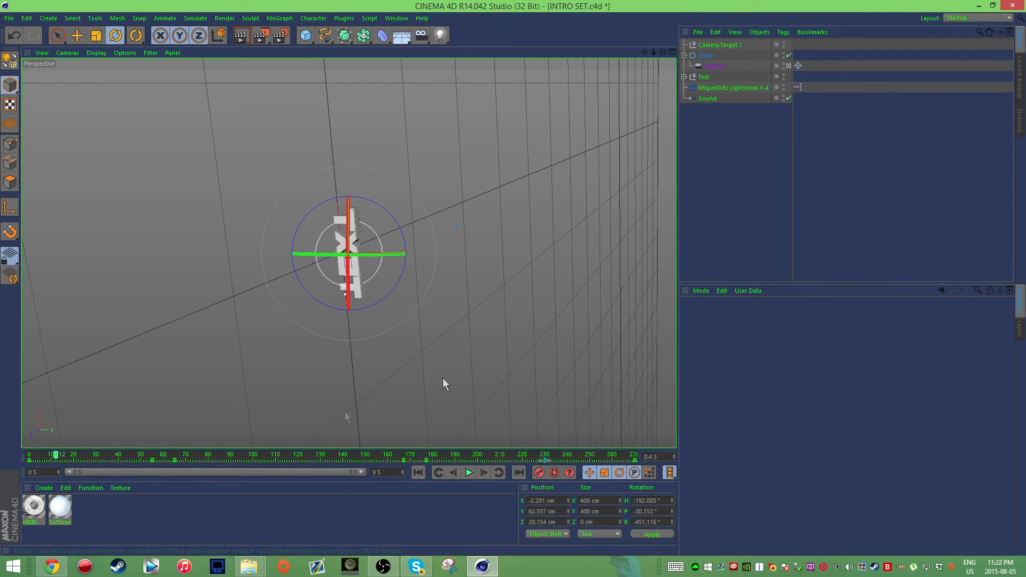
{"action": "left_click_drag", "start_coordinate": [59, 456], "coordinate": [344, 456]}
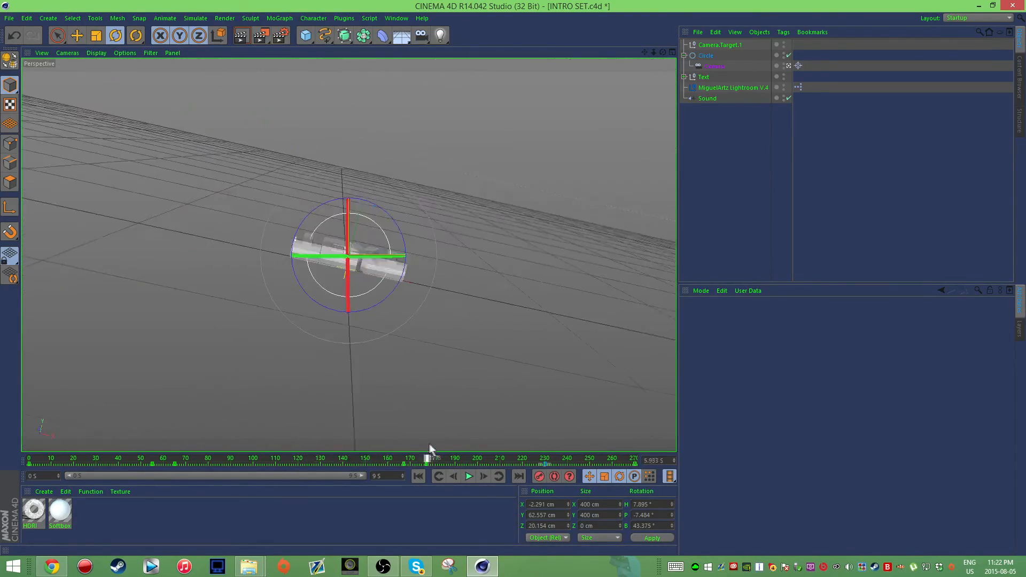
{"action": "left_click_drag", "start_coordinate": [428, 451], "coordinate": [592, 452]}
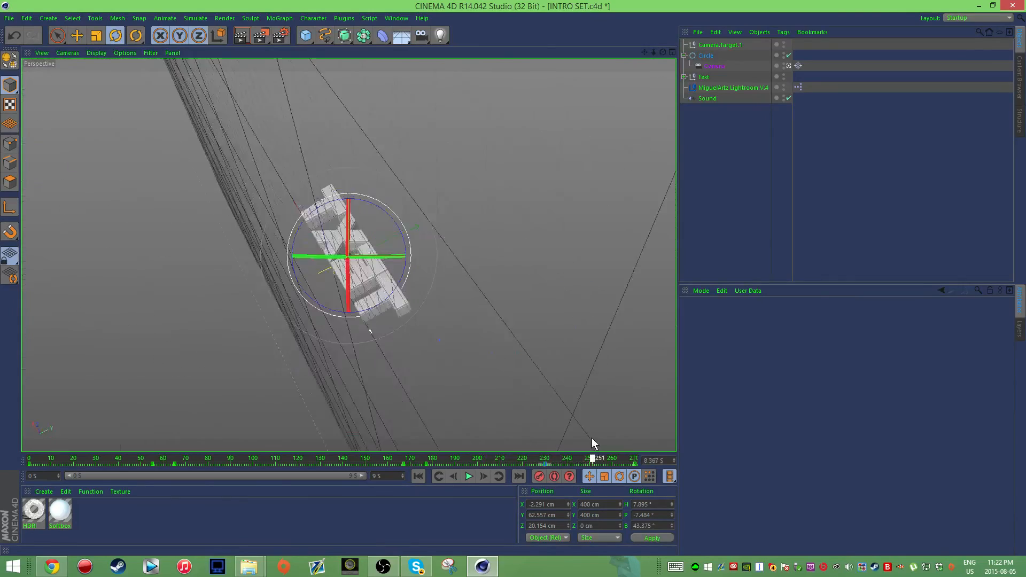
{"action": "left_click_drag", "start_coordinate": [592, 458], "coordinate": [294, 457]}
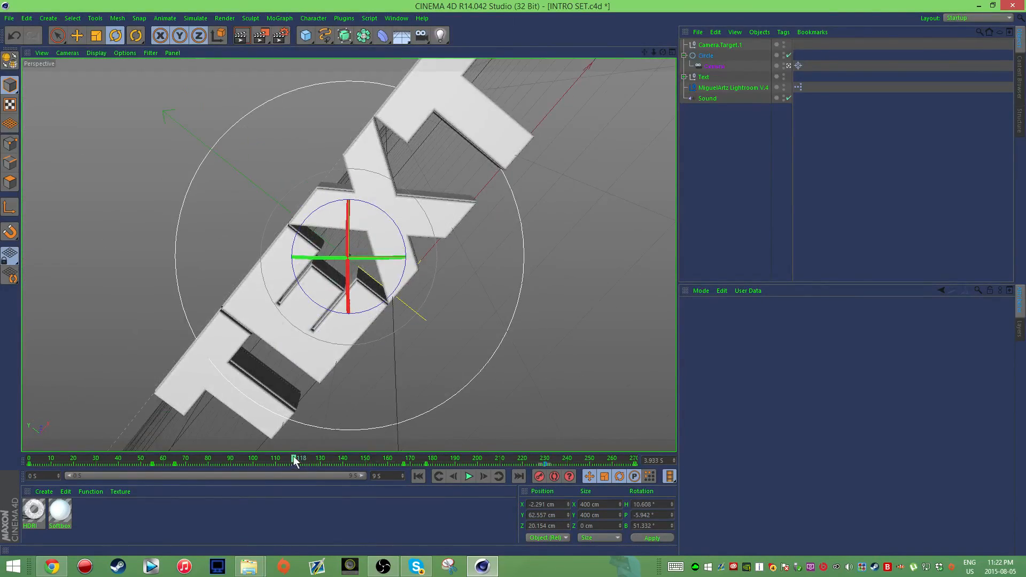
{"action": "left_click_drag", "start_coordinate": [297, 458], "coordinate": [422, 457]}
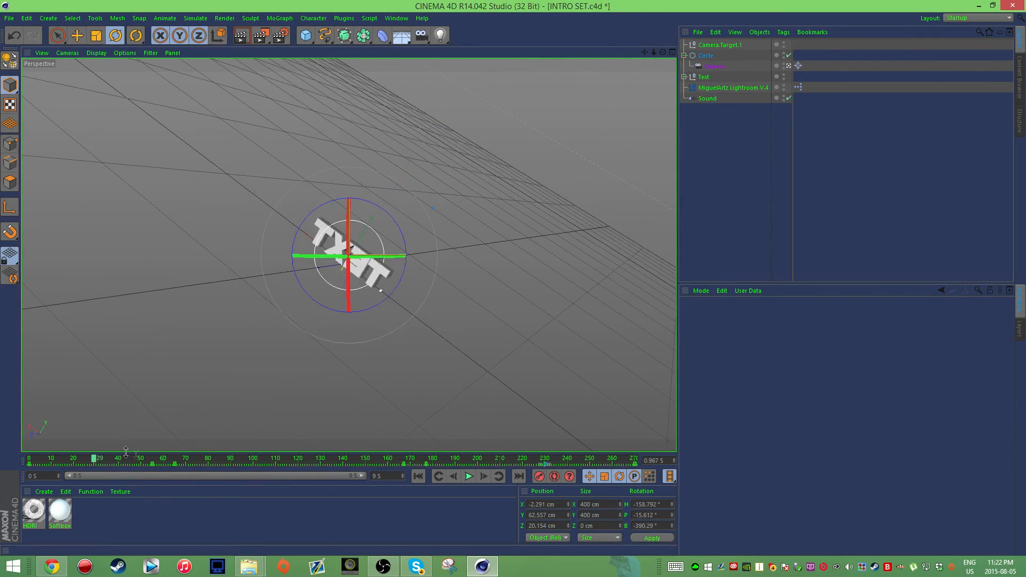
{"action": "left_click_drag", "start_coordinate": [96, 463], "coordinate": [338, 463]}
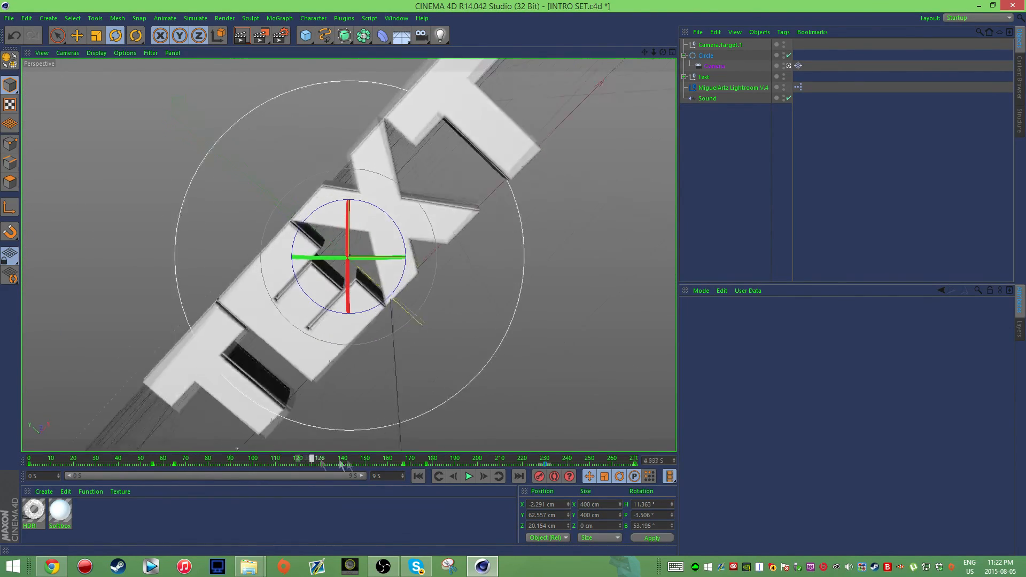